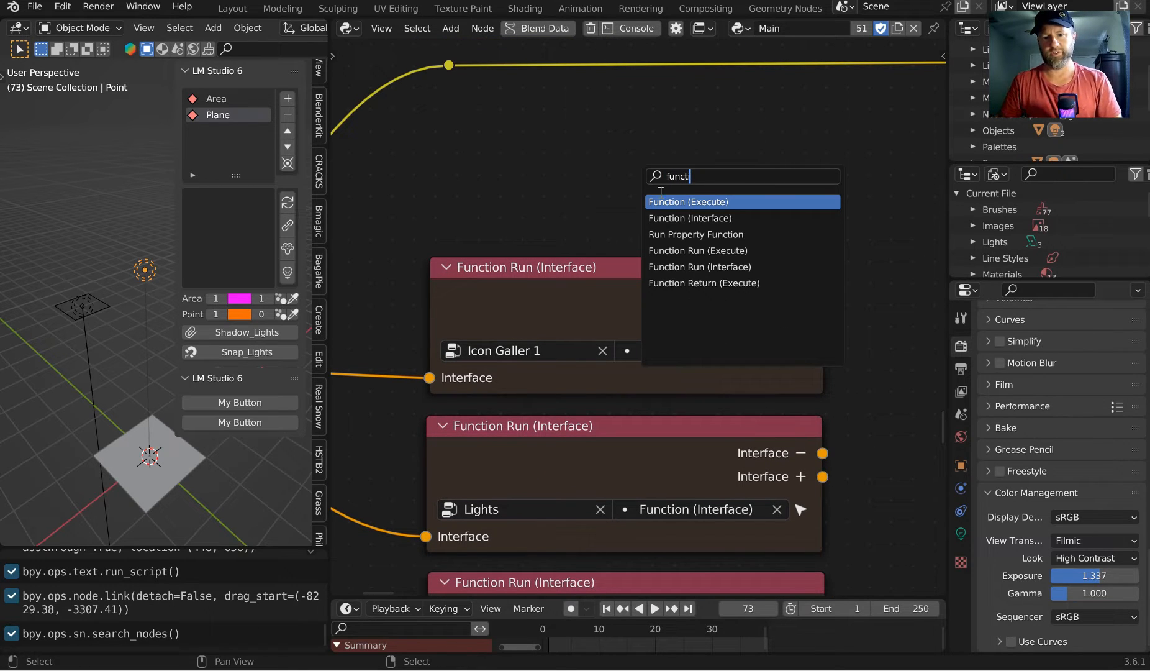
- Refresh the LM Studio 6 gallery so the monkey thumbnail loads
click(688, 202)
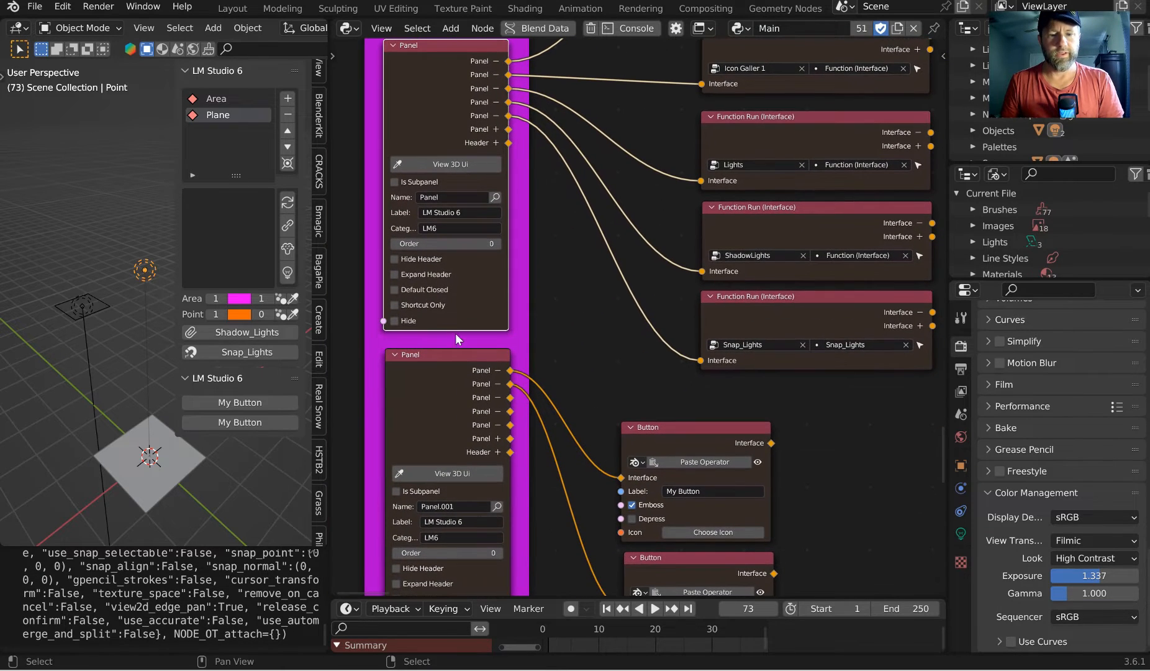
mouse_move(436, 374)
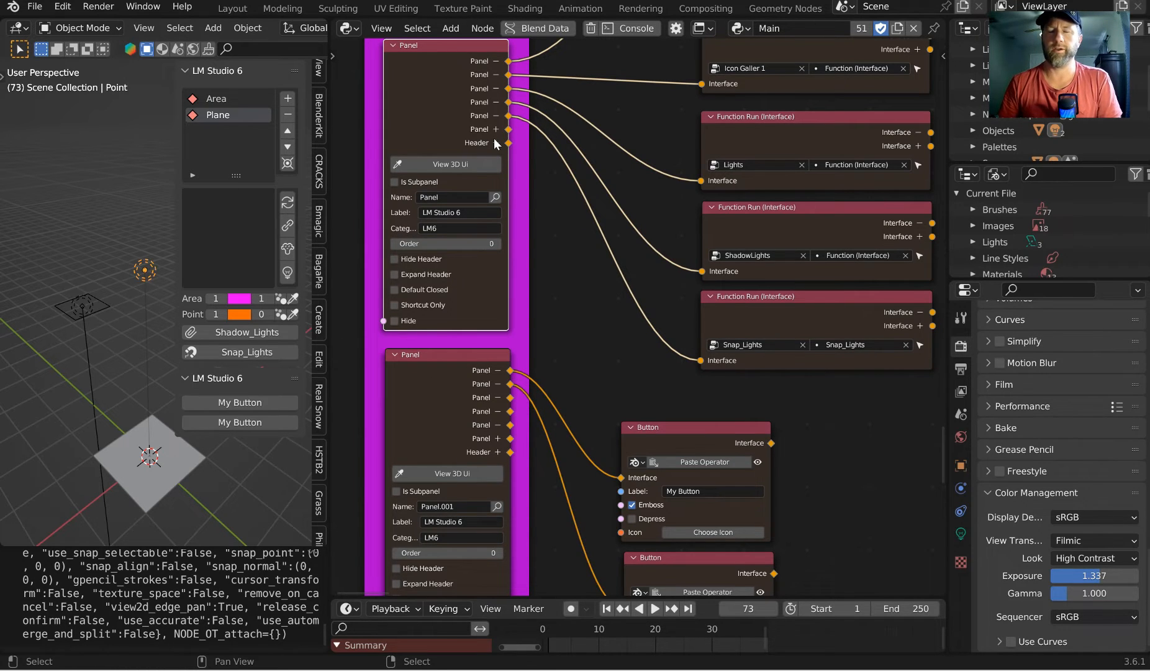
mouse_move(496, 143)
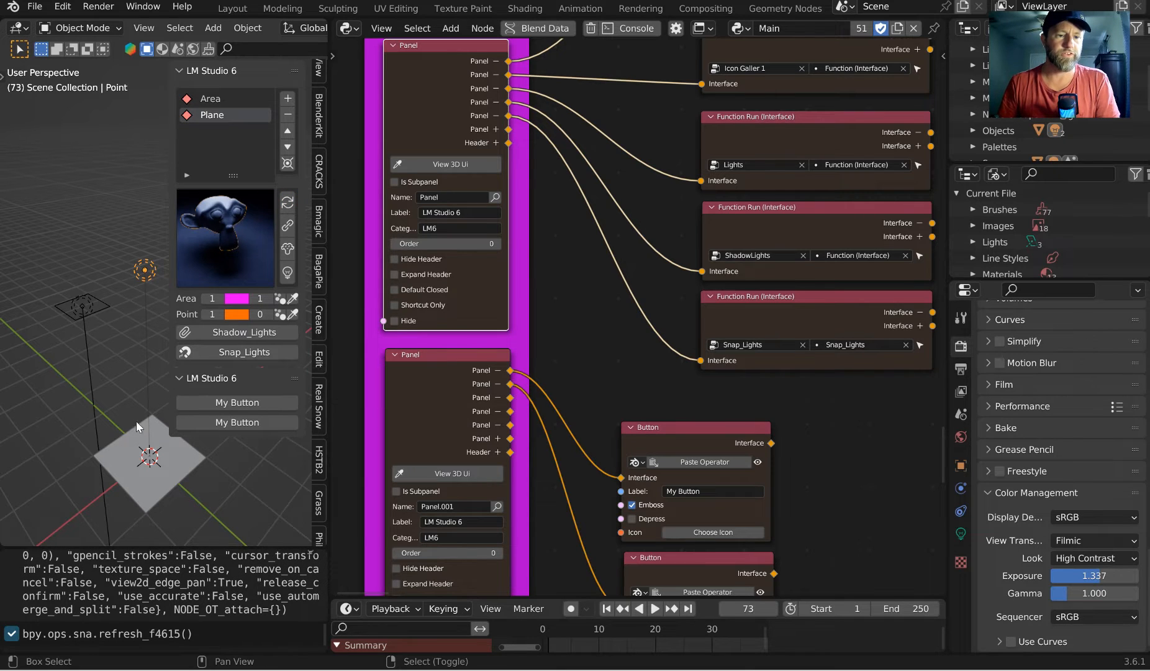
- Run Snap_Lights with Plane selected, then collapse and re-expand the second LM Studio 6 panel
click(117, 264)
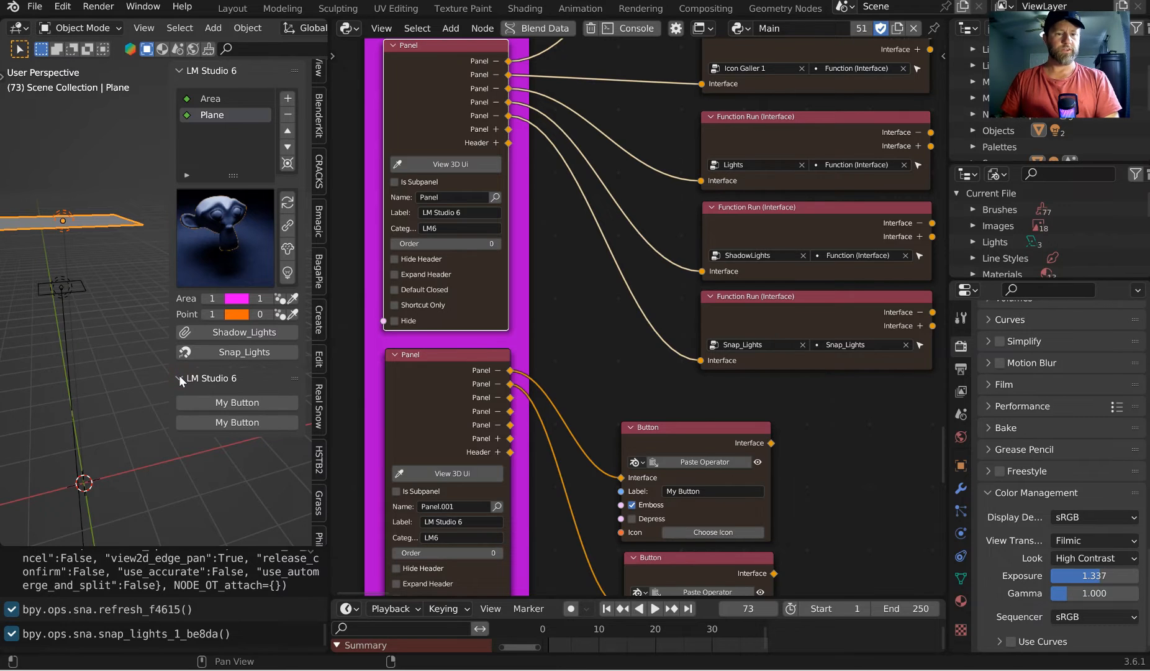
click(180, 377)
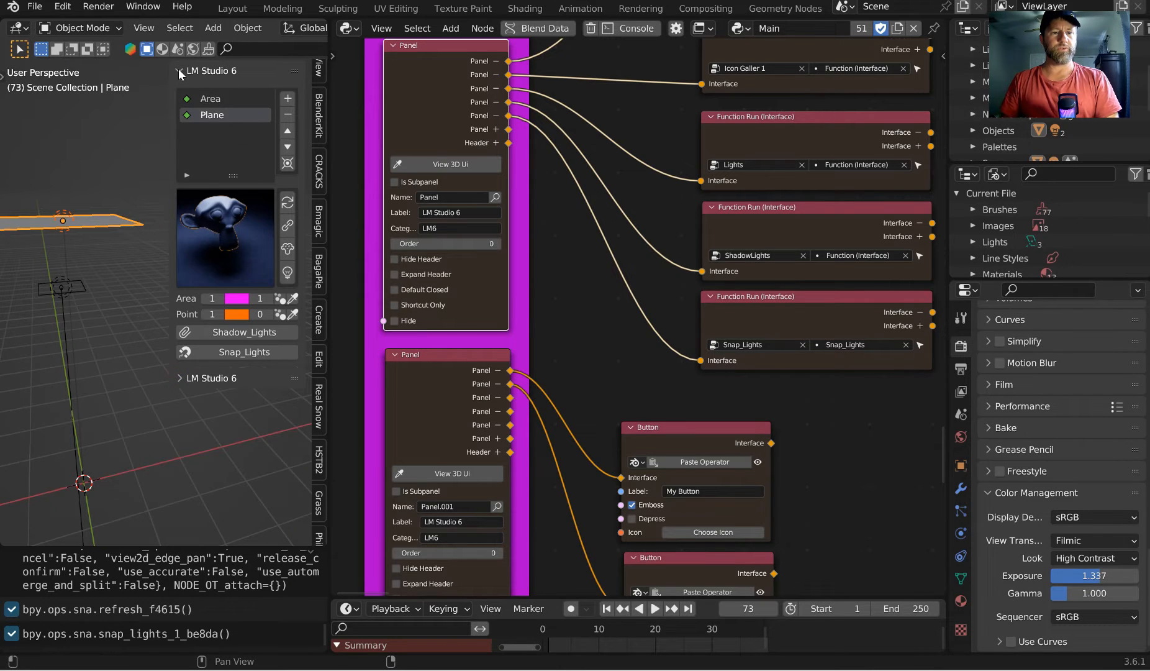
click(179, 71)
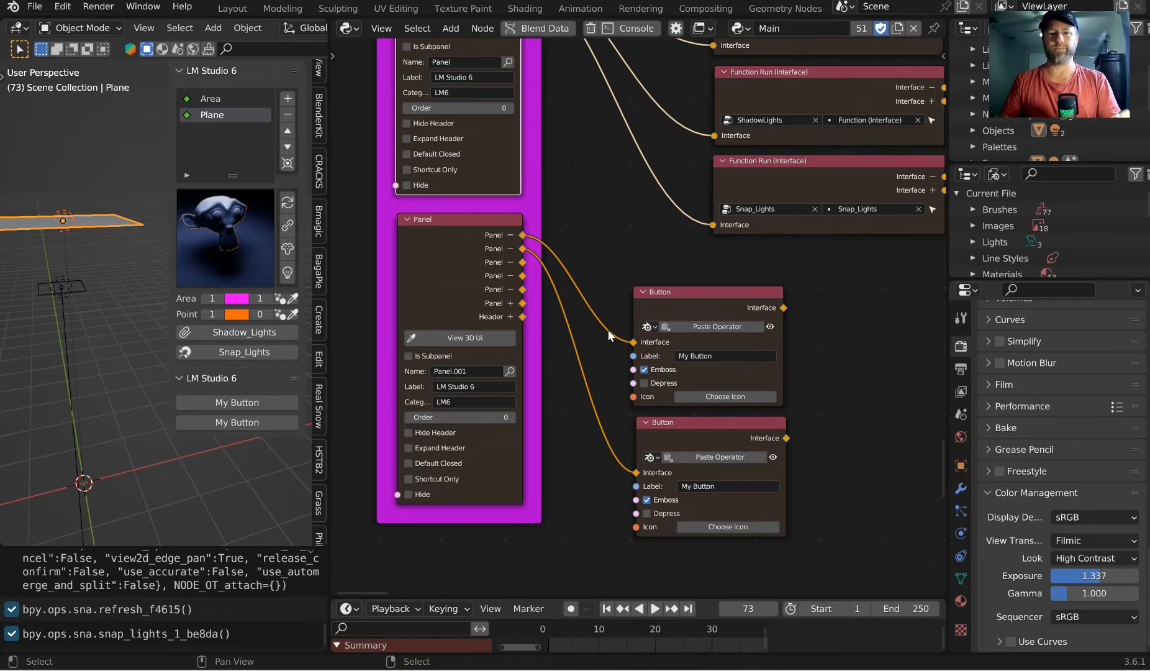
- Box-select and delete the second Panel node with its two Button nodes, then re-expand the sidebar panel
drag(704, 292, 691, 261)
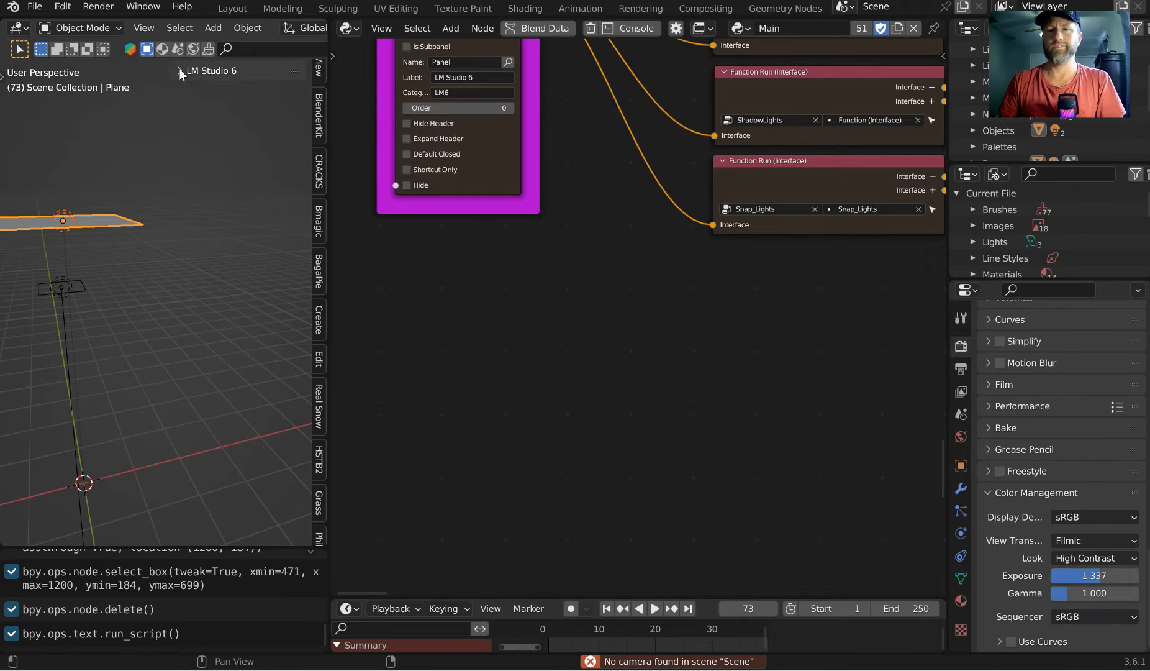
click(175, 71)
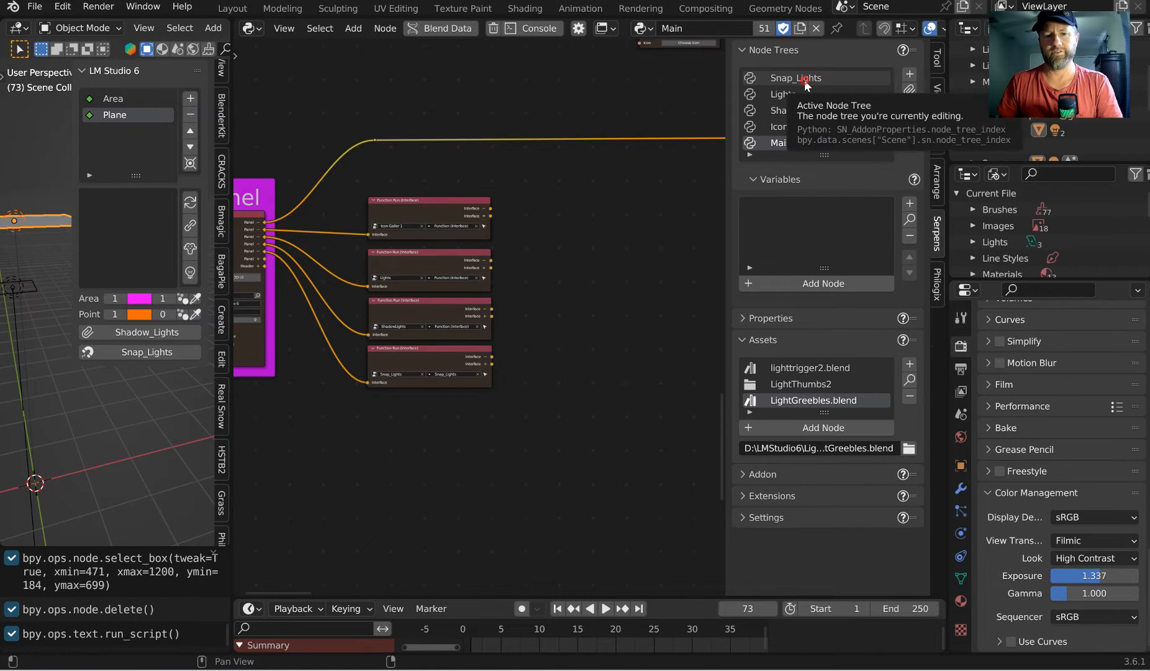
click(794, 77)
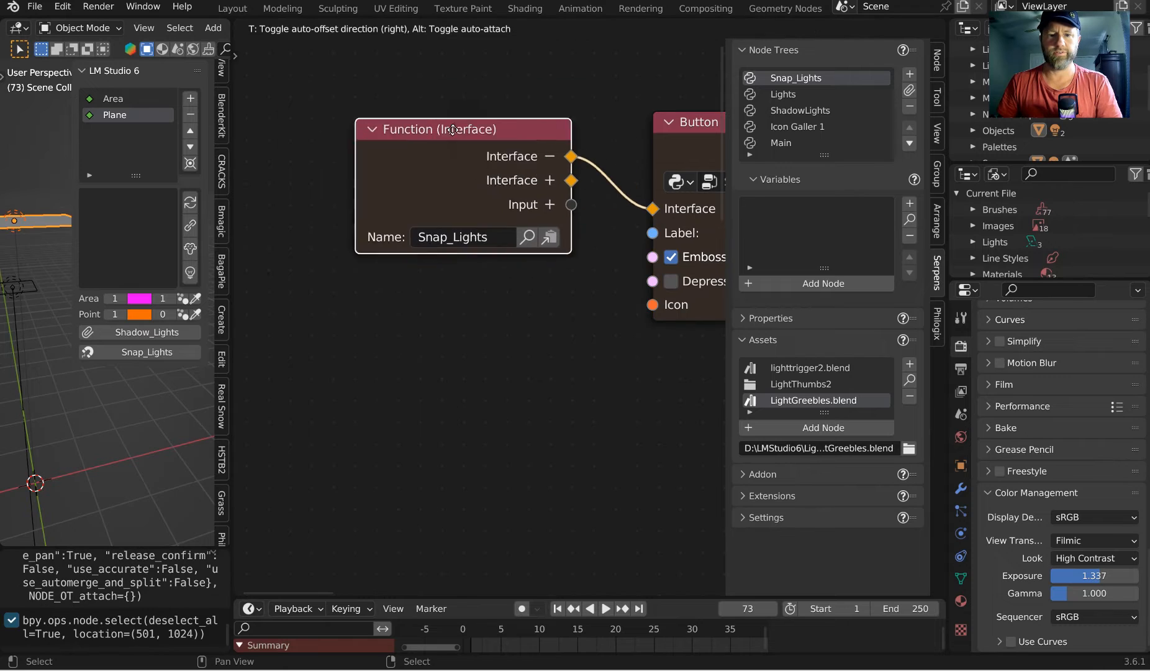
drag(440, 129, 422, 112)
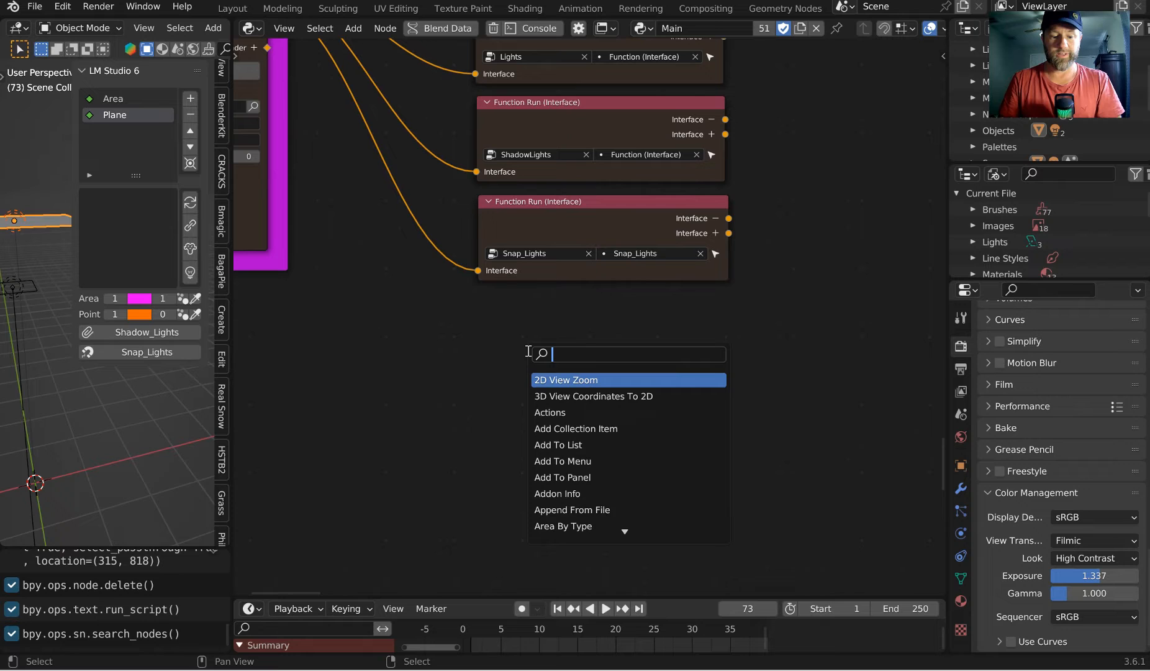
- Add a Function (Interface) node and place a Function Run node for it from its references search
text(function)
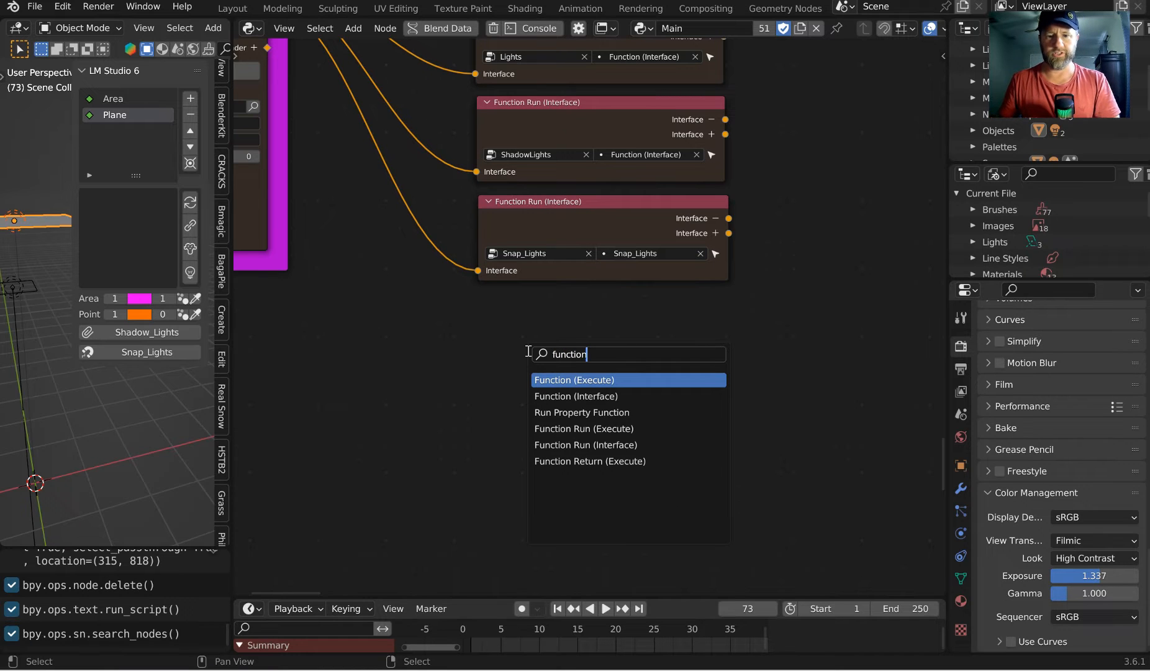
click(575, 395)
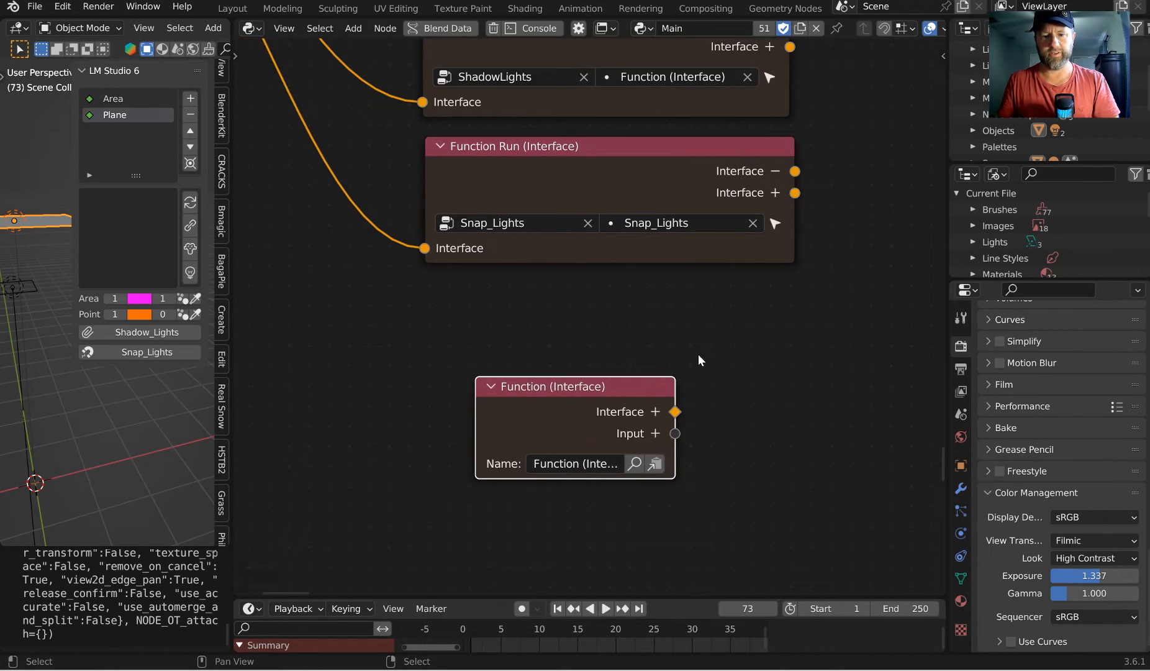
scroll(down, 3)
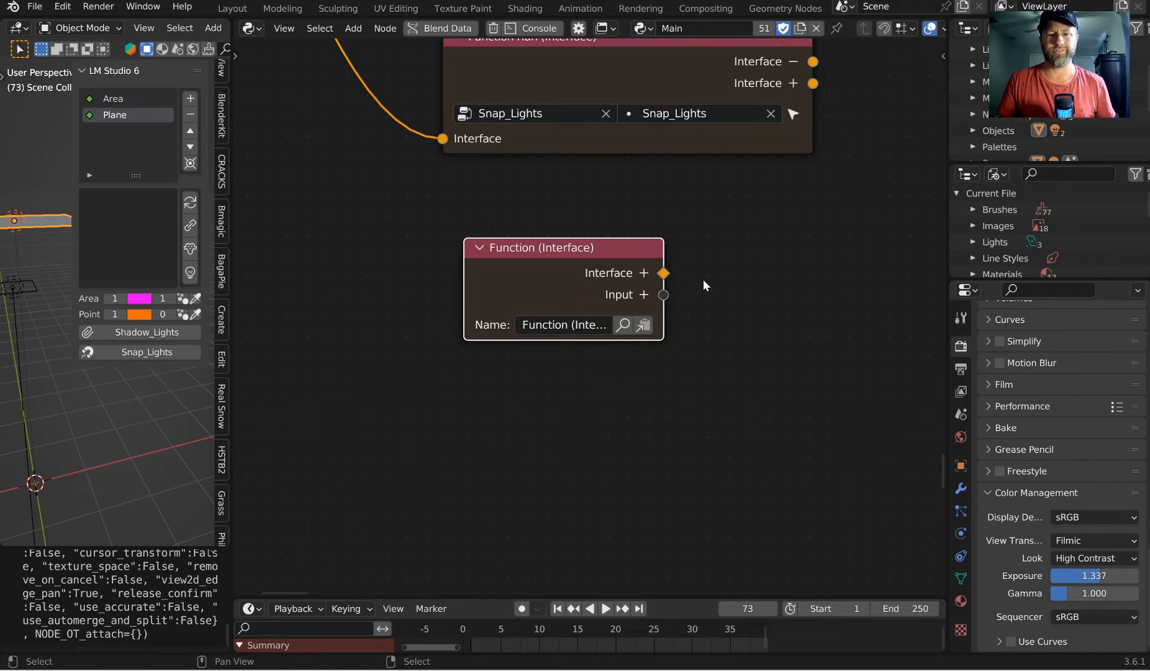
click(625, 324)
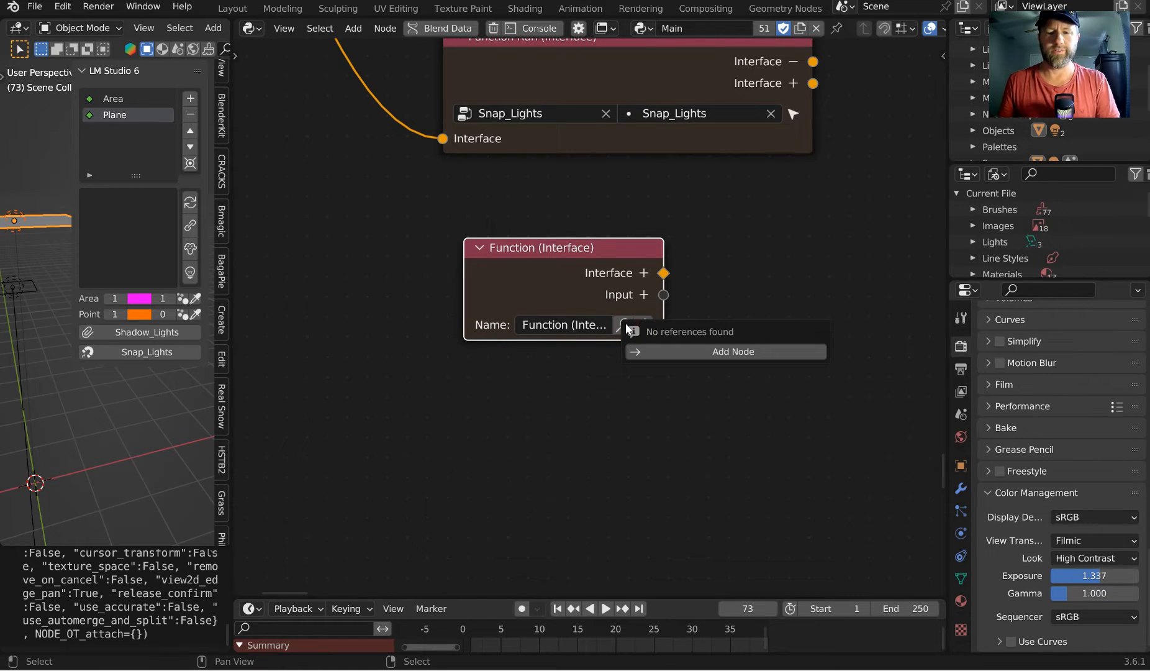
mouse_move(725, 350)
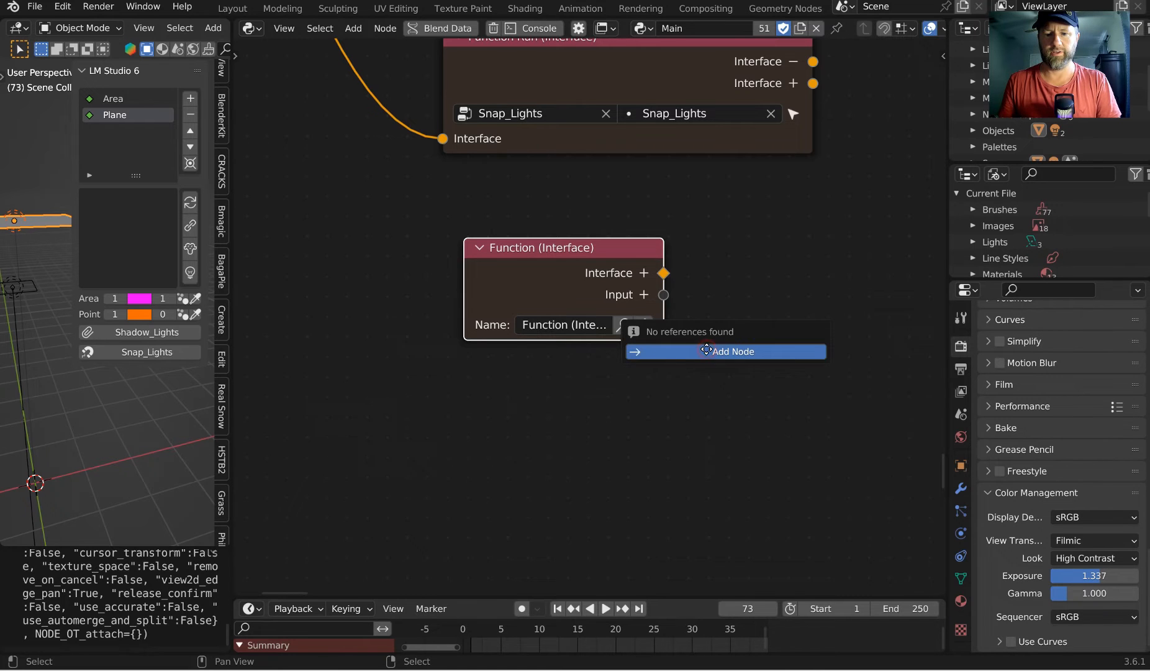
click(732, 350)
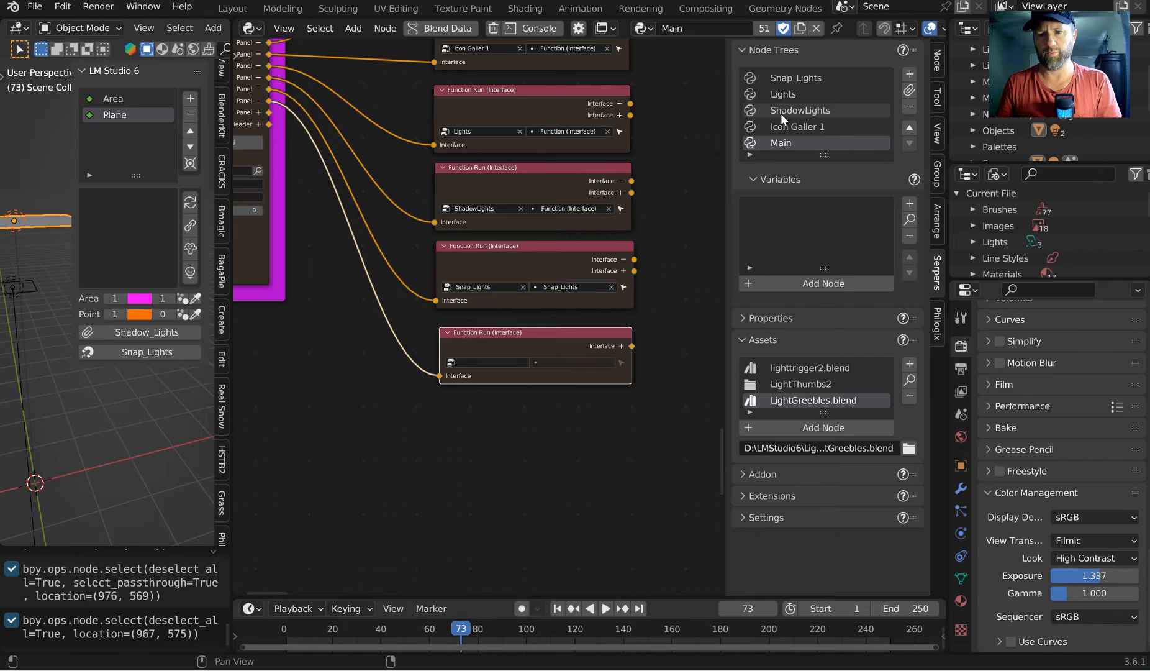
mouse_move(910, 75)
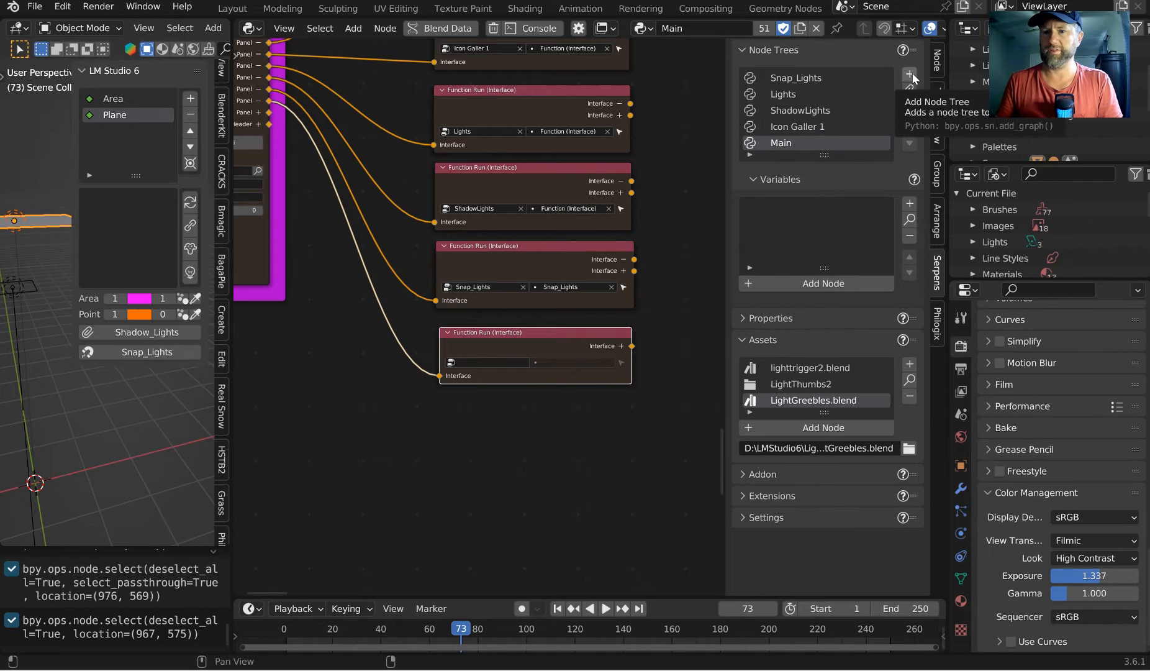
- Create a new node tree named Clean_Workspace and switch to it
click(909, 74)
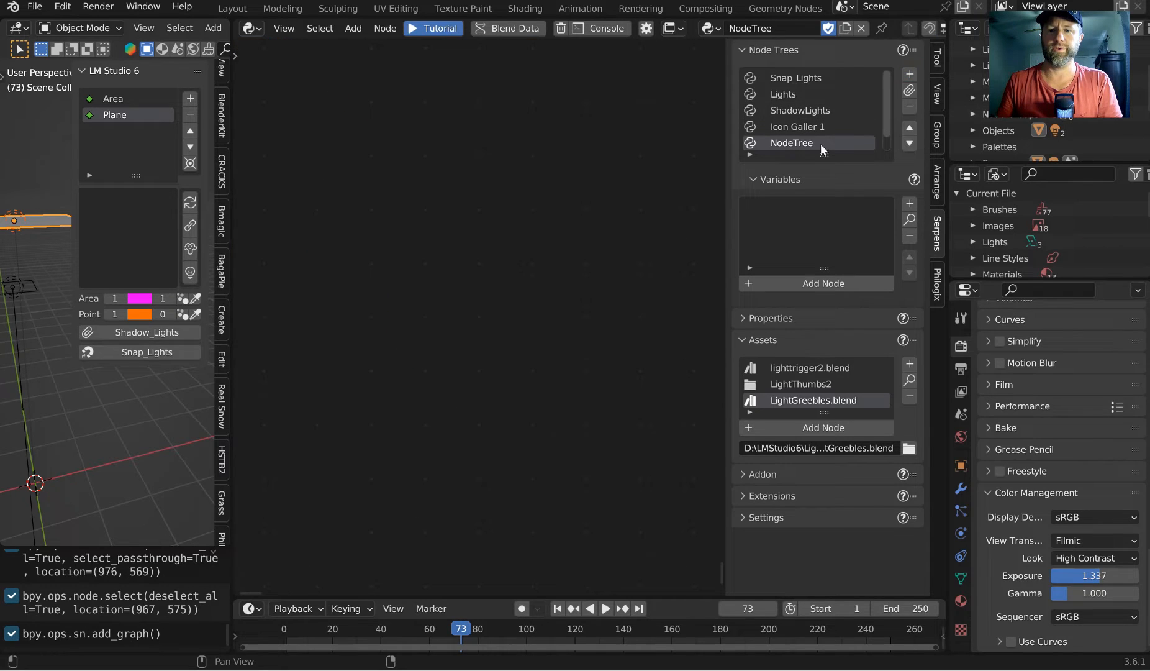
double_click(791, 143)
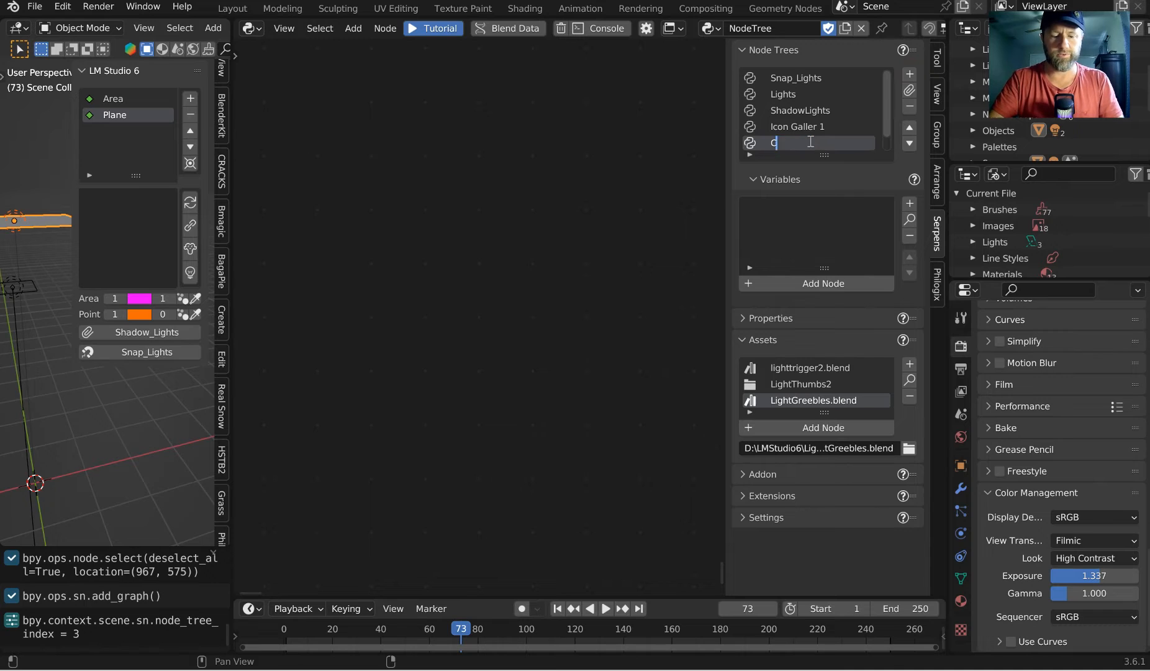
text(lean)
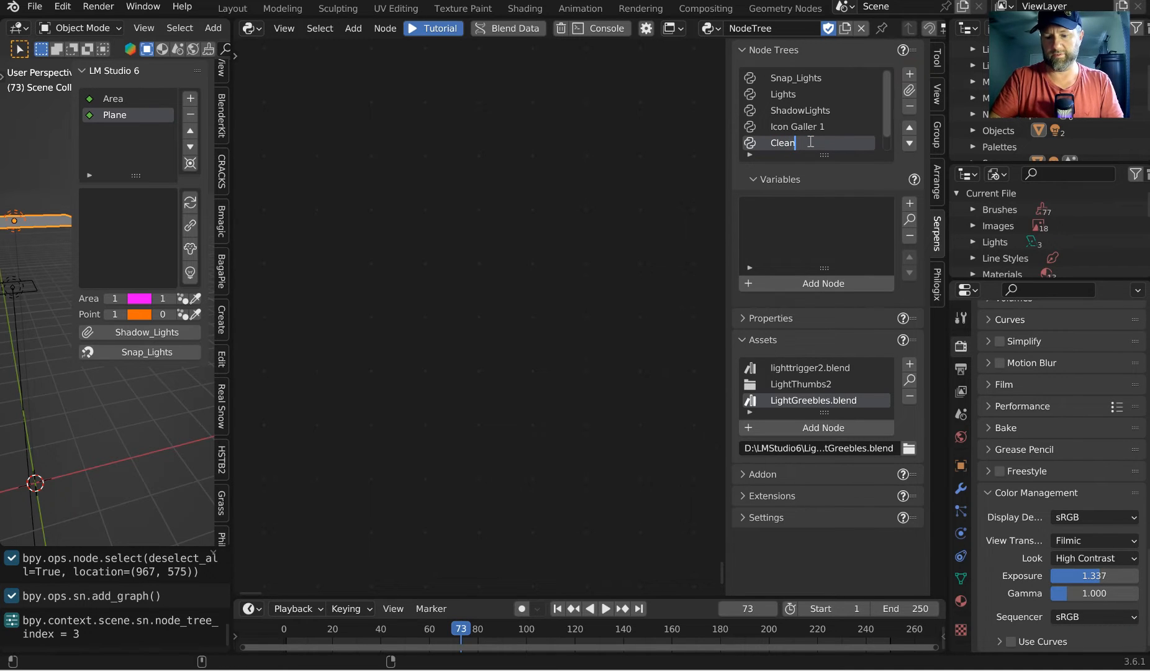
text(_Workspace)
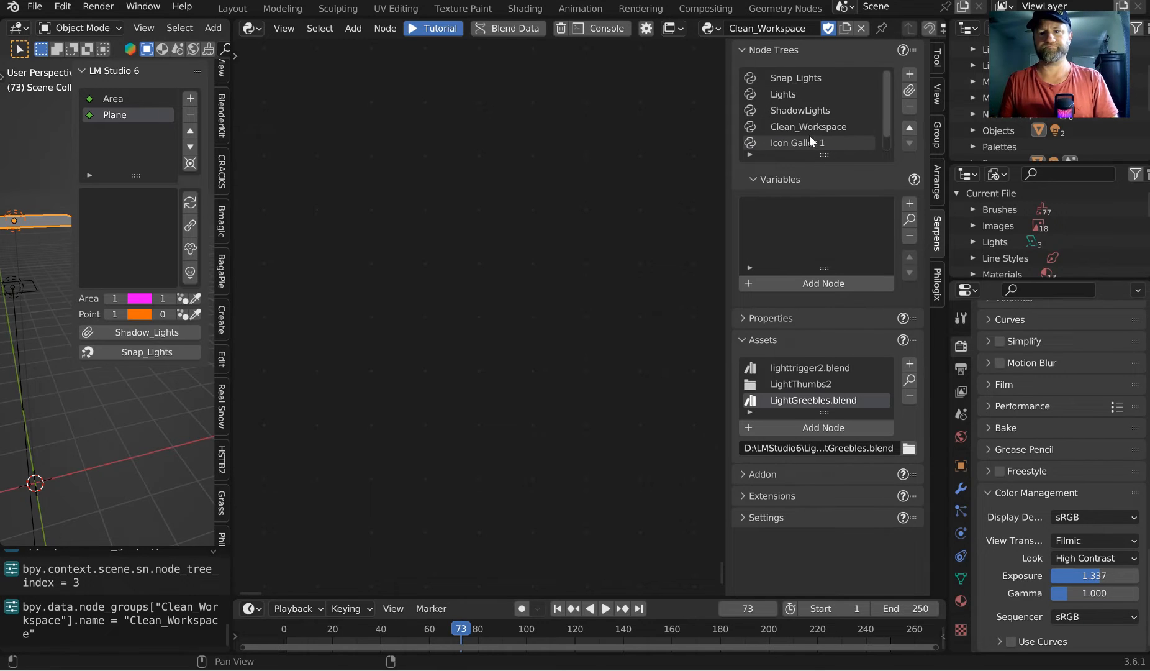
click(808, 127)
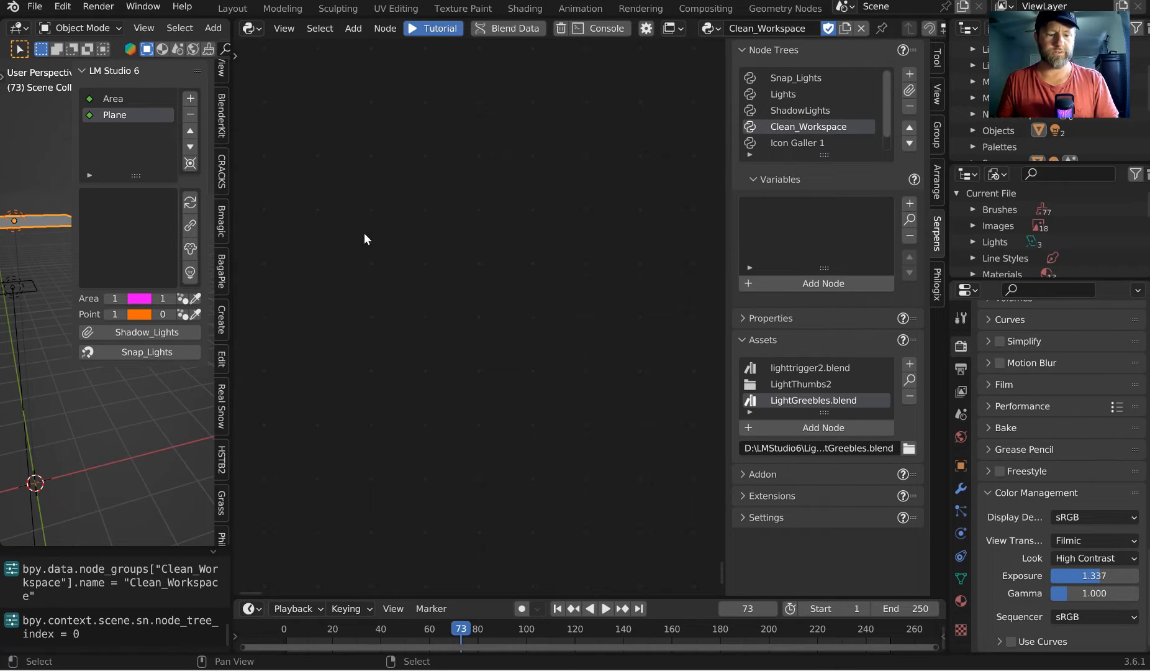
- Add a function node and a Display Property node in Clean_Workspace, reposition the function node, and reveal the node-tree list
text(functi)
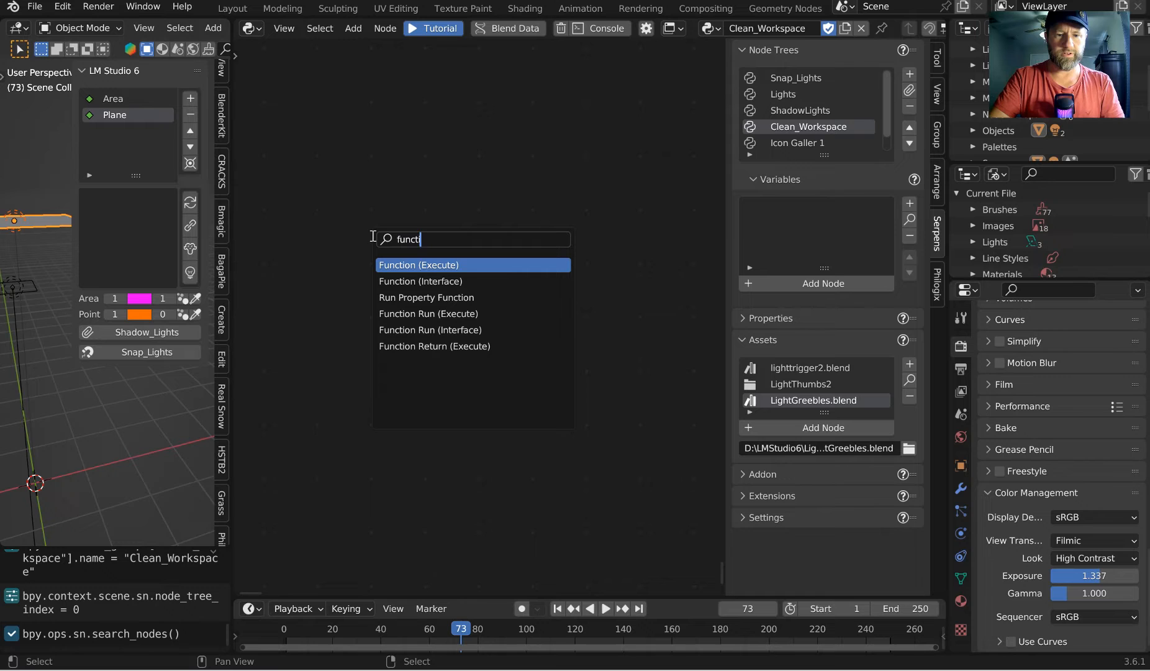
click(418, 264)
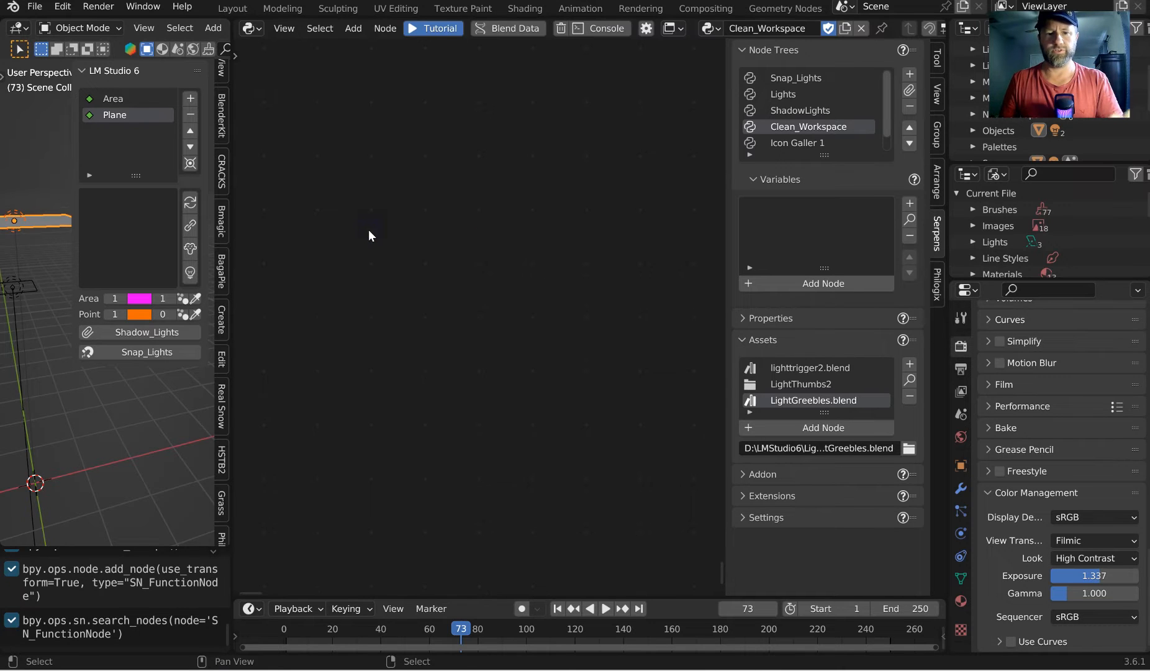
text(funct)
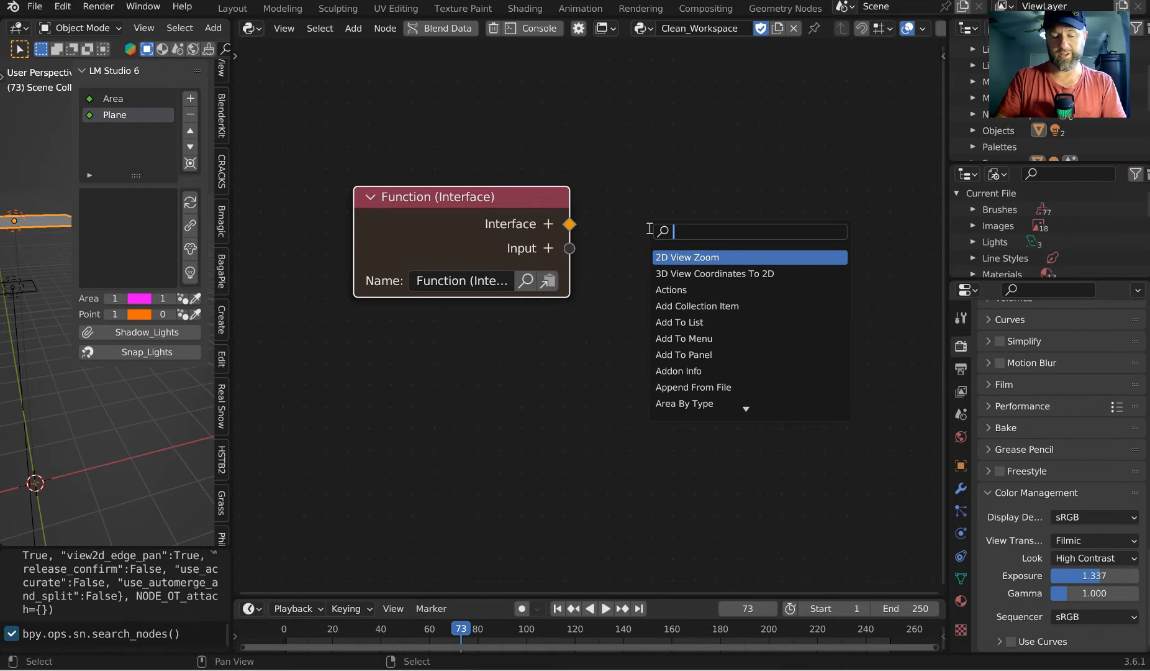
text(display)
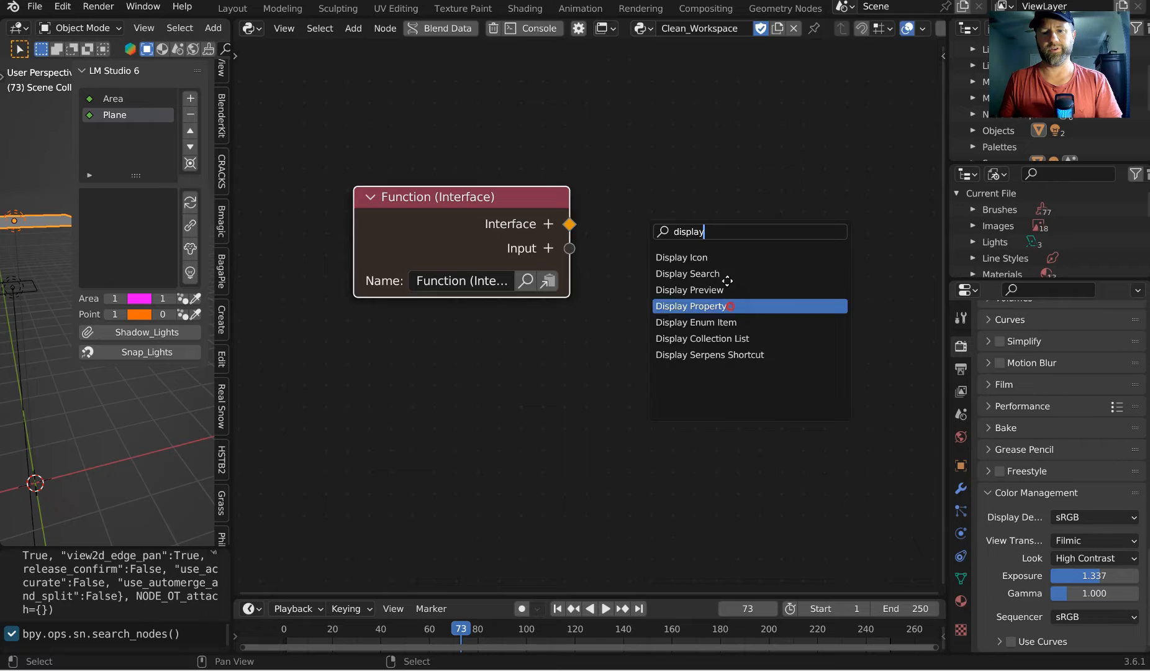
click(691, 305)
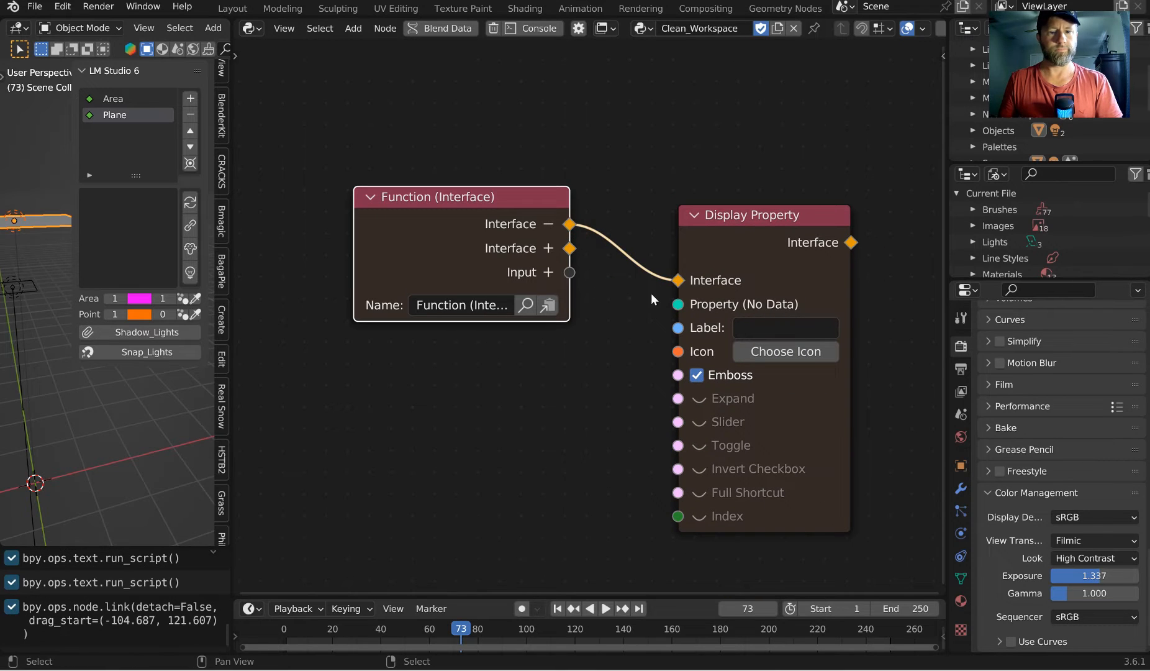
drag(436, 196, 449, 232)
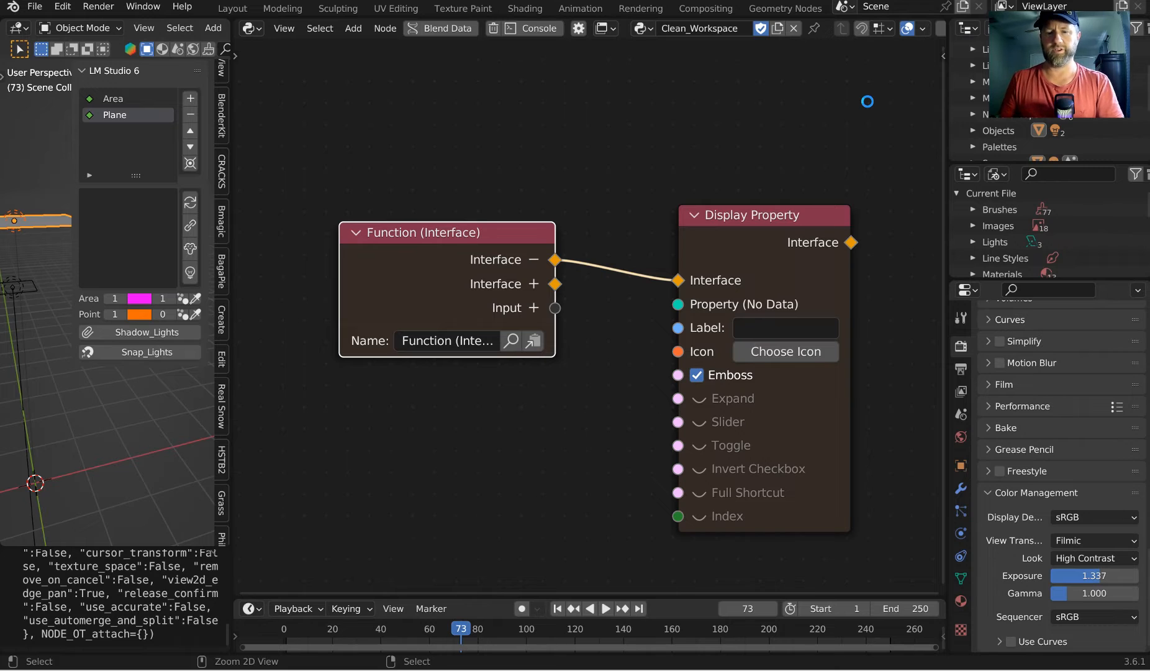
key(ctrl+s)
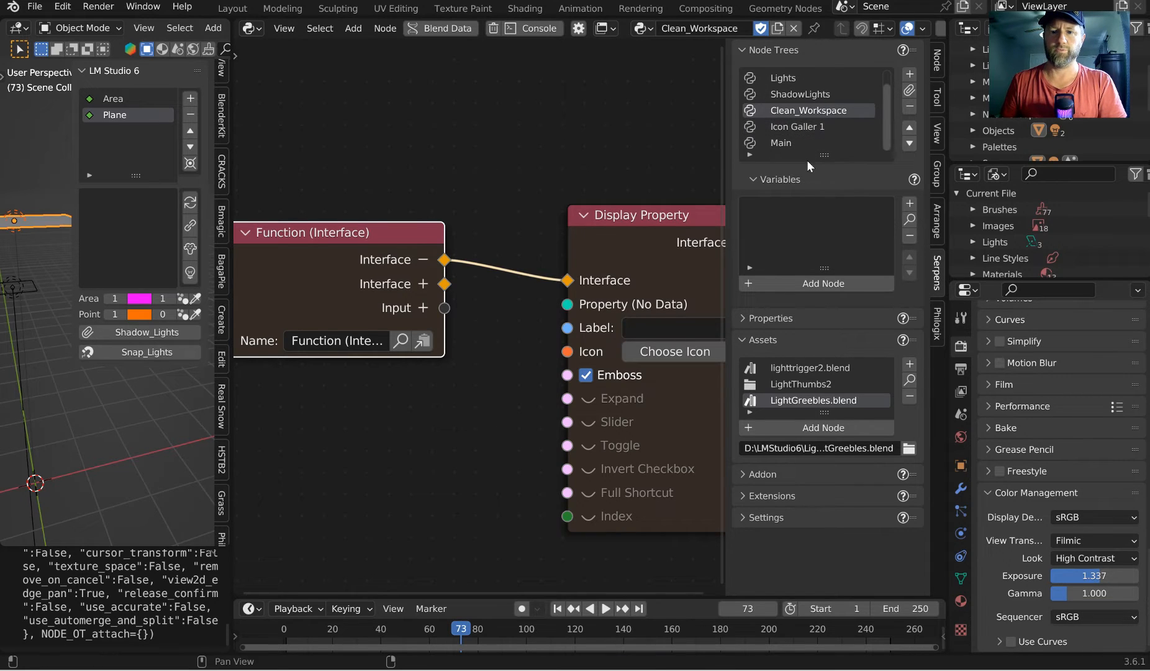
- In the Main tree assign the empty Function Run node to Clean_Workspace, then return to the Clean_Workspace tree
click(781, 143)
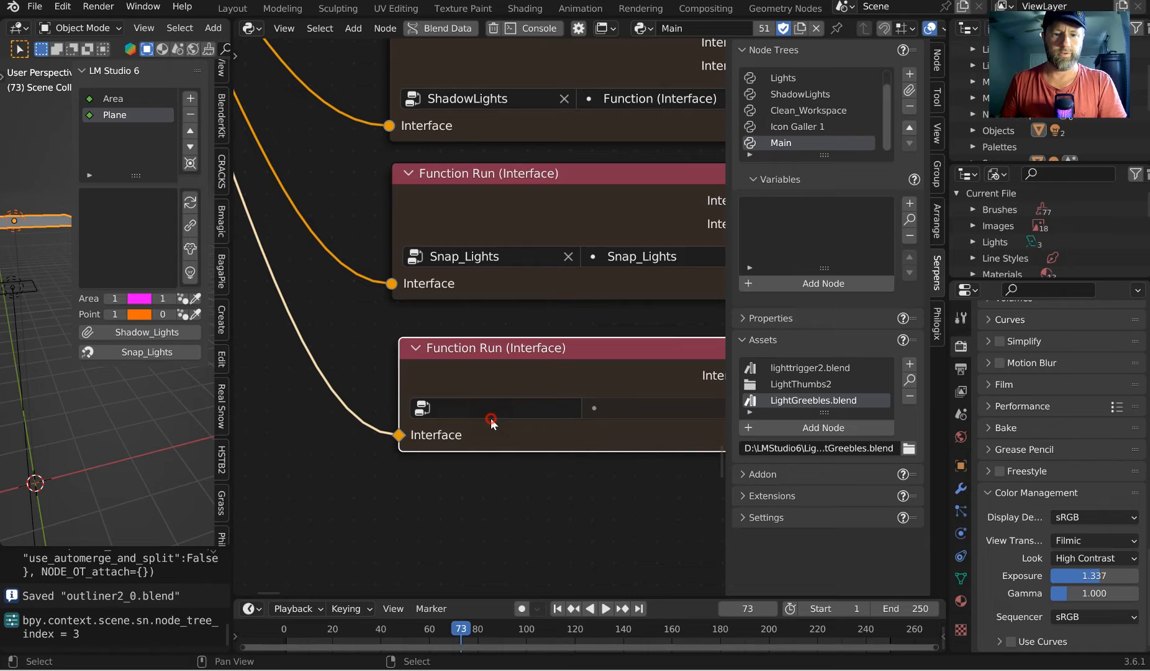
click(506, 408)
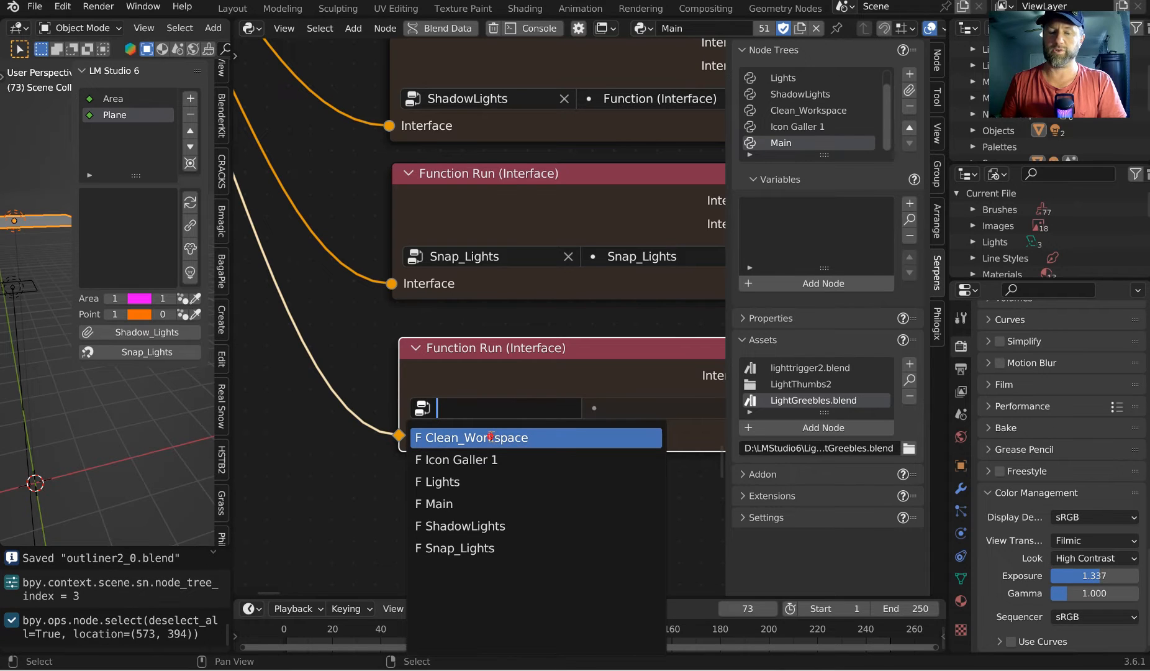
click(472, 437)
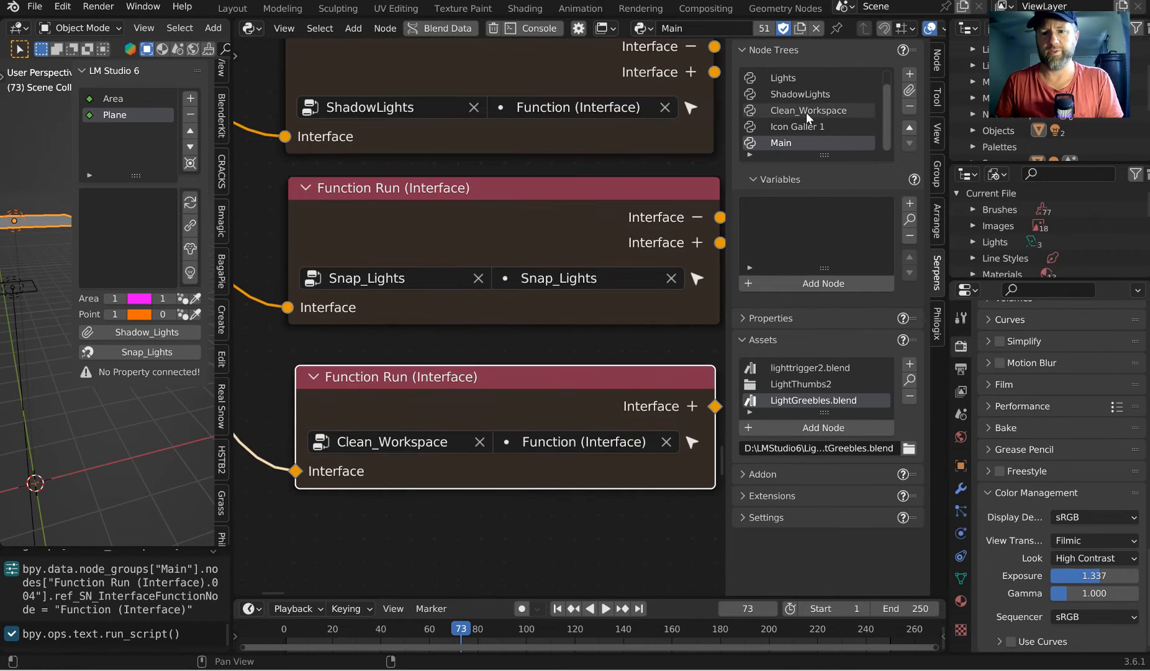
click(804, 110)
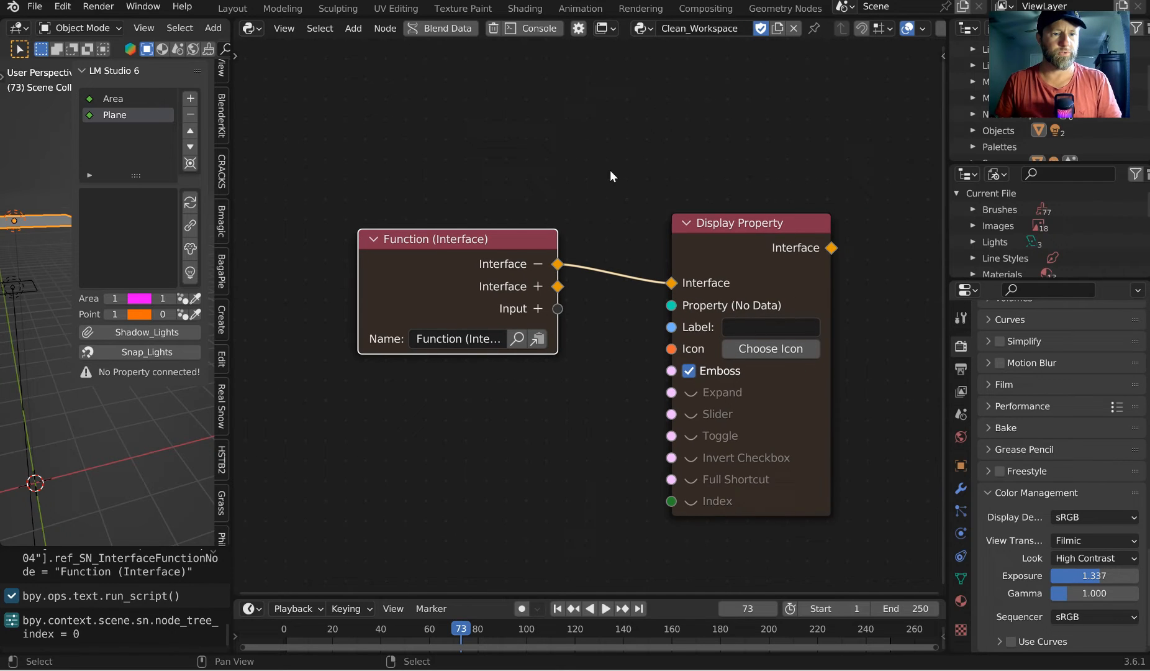
mouse_move(96, 381)
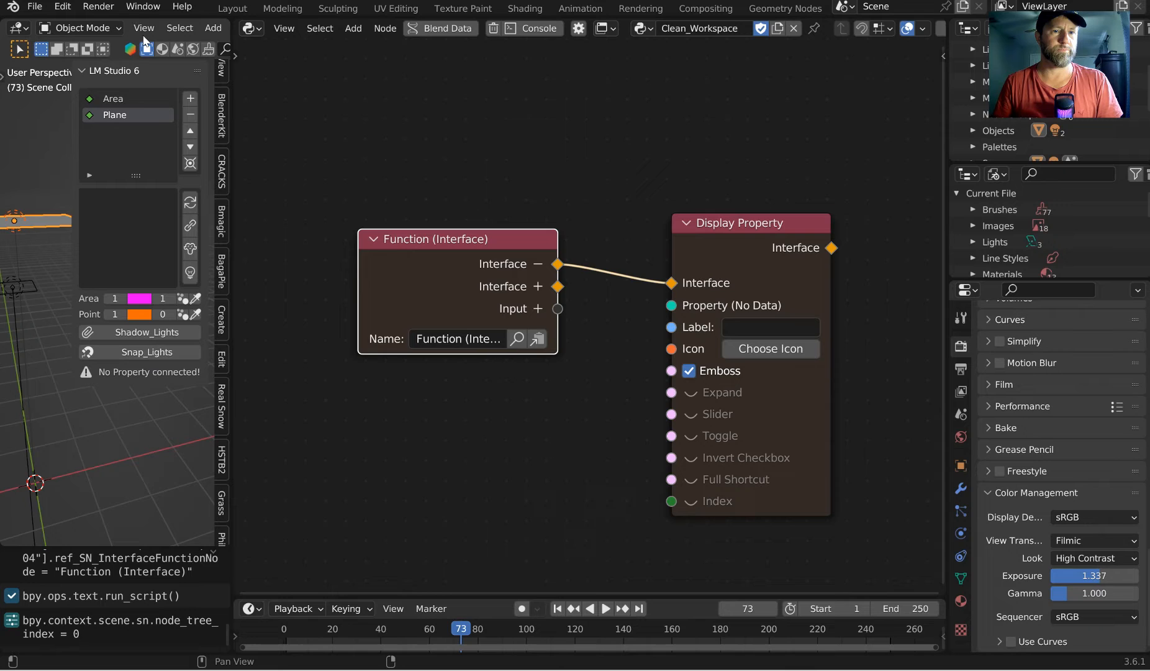
- Copy the Add > Mesh > Monkey operator via Get Serpens Operator for use in the button node
right_click(144, 27)
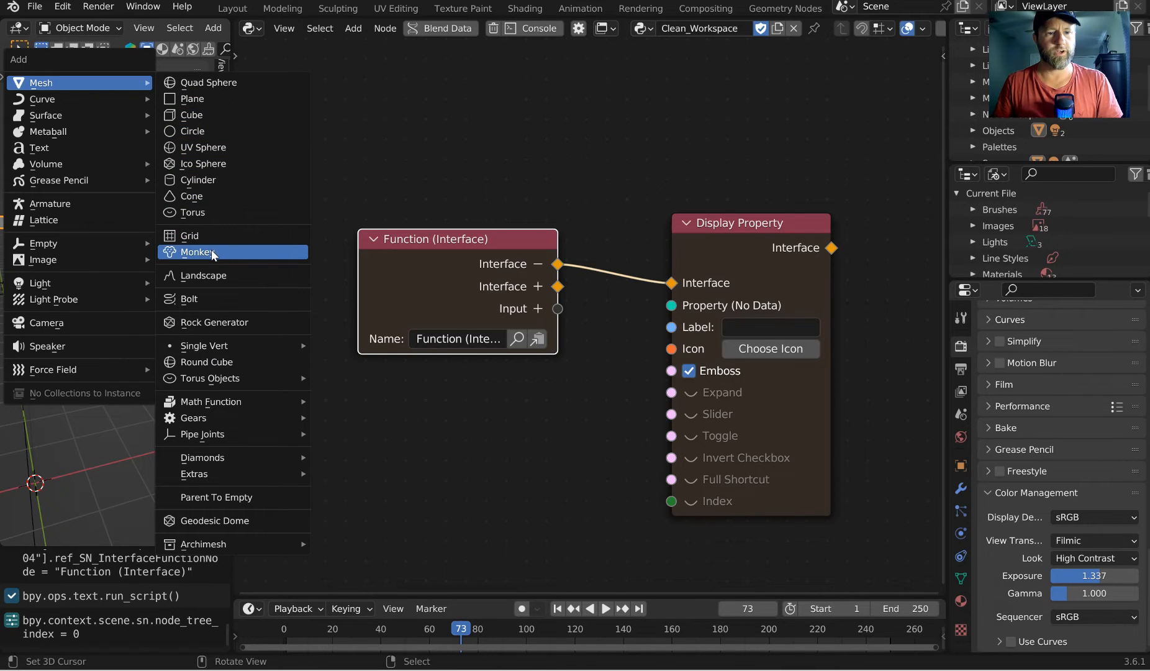
right_click(197, 252)
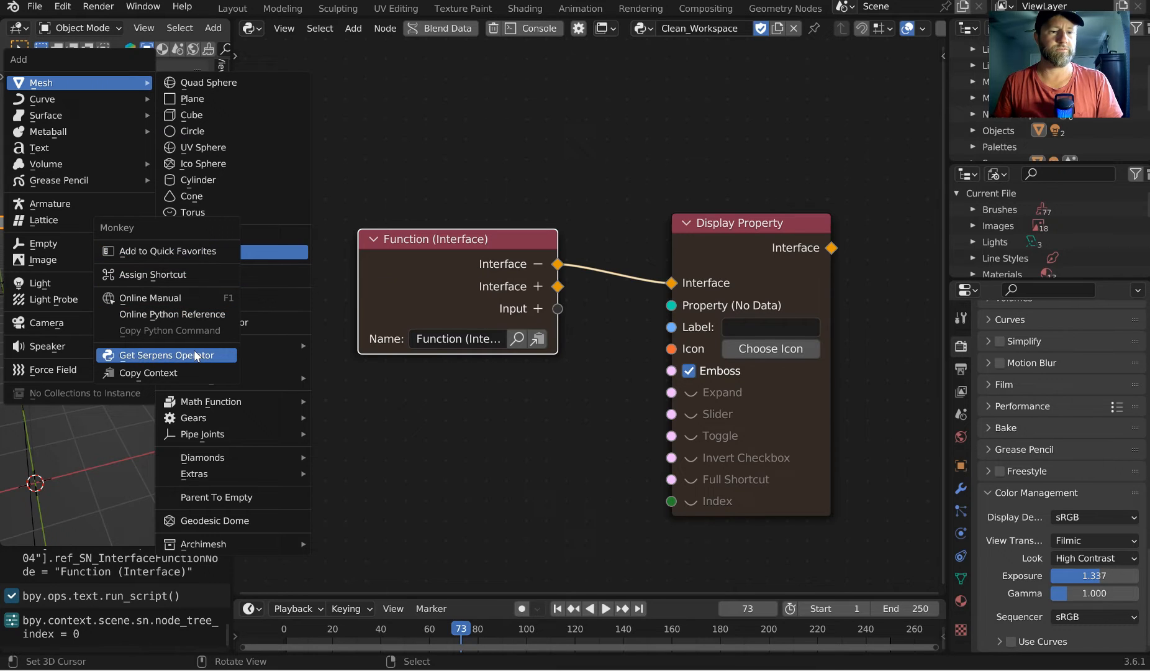
click(165, 356)
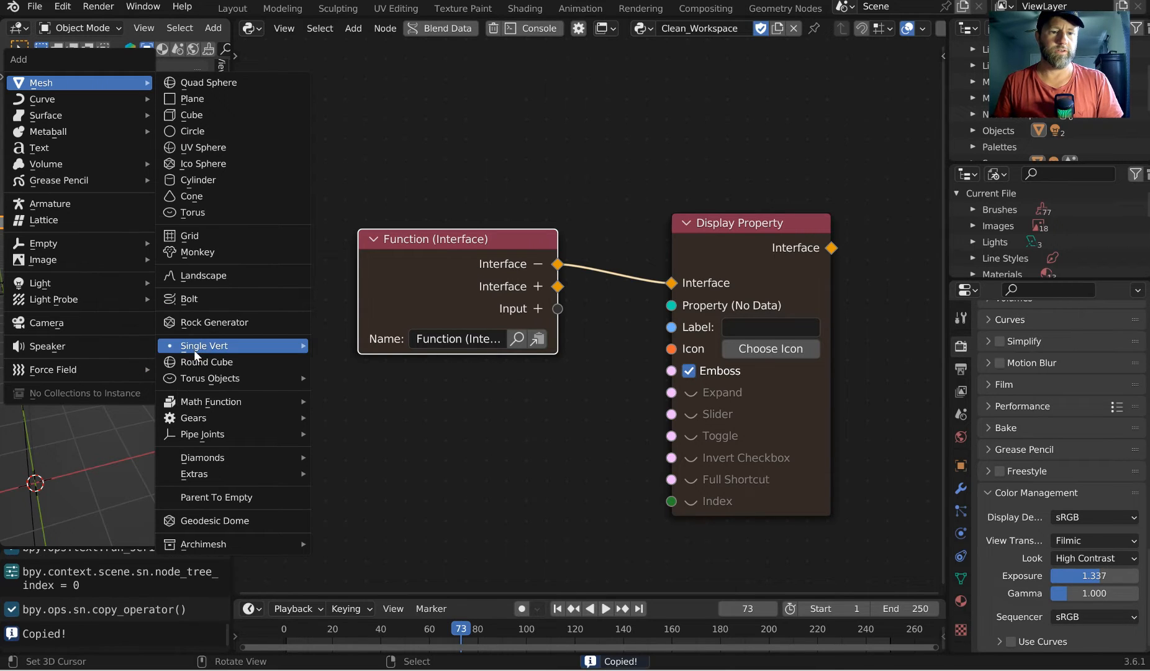
click(506, 469)
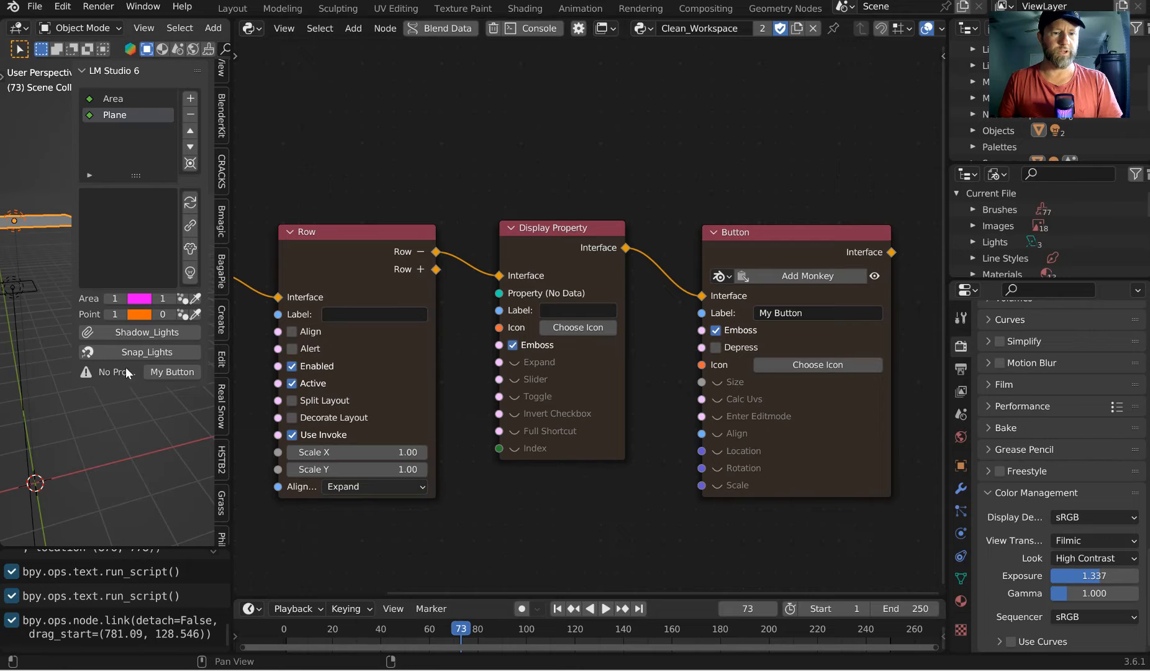
- Enable Align on the Row node and show the Plane object's properties
click(292, 330)
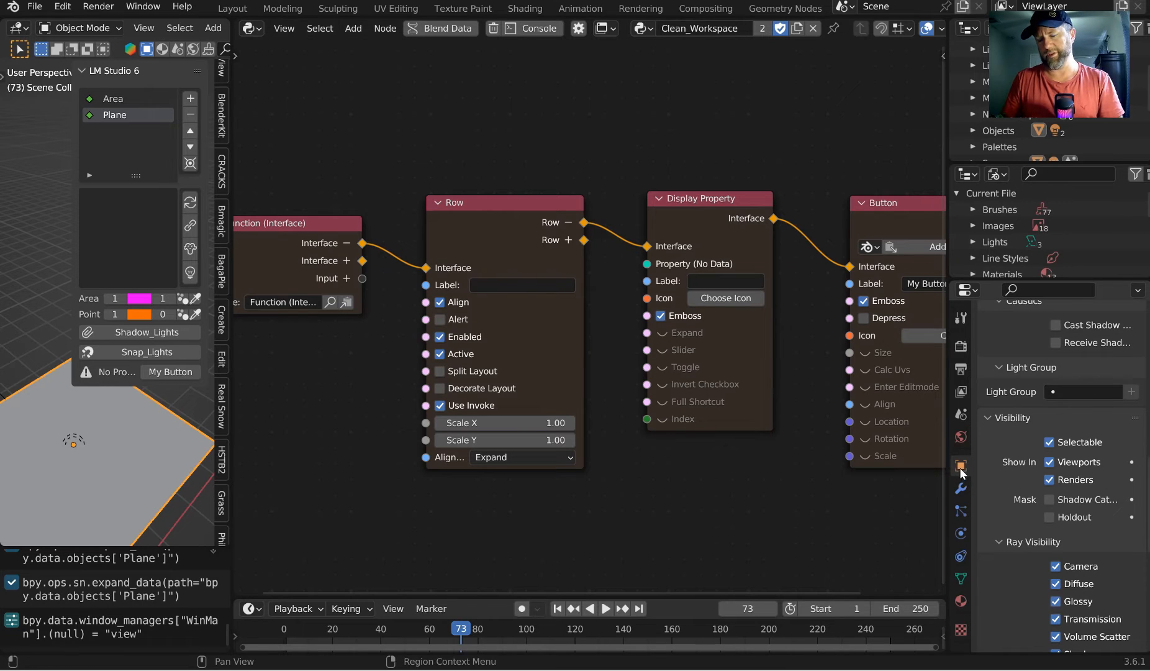
scroll(down, 3)
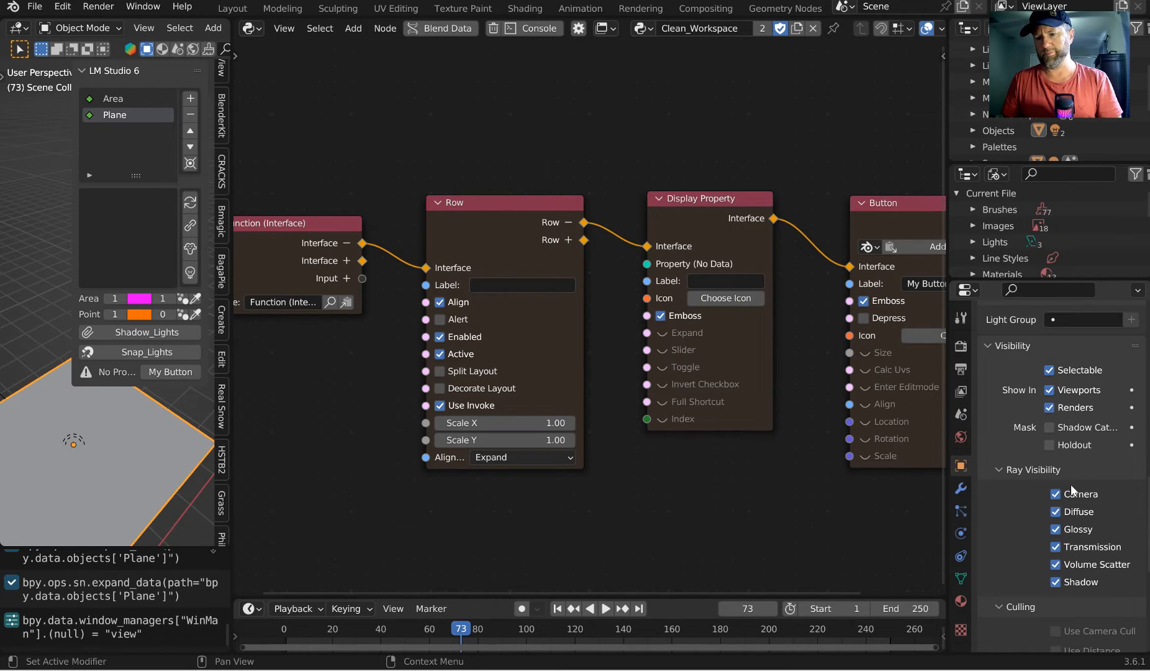
mouse_move(1090, 427)
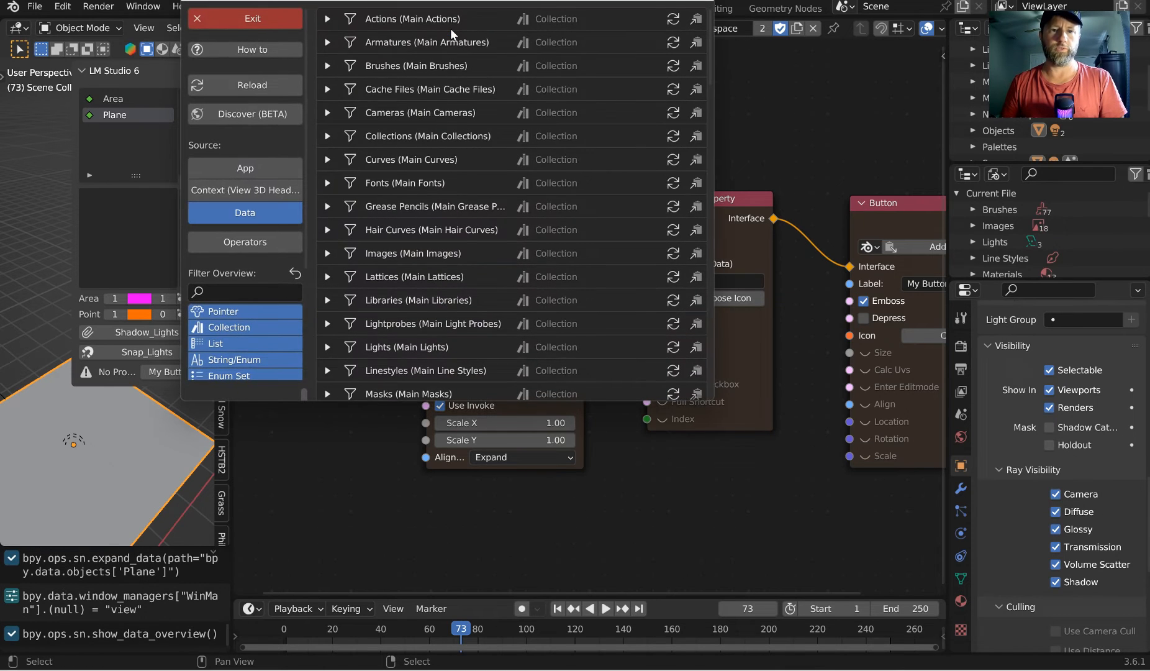
- In the Data Overview expand Objects > Plane to copy Hide Viewport, then exit the overview
click(244, 212)
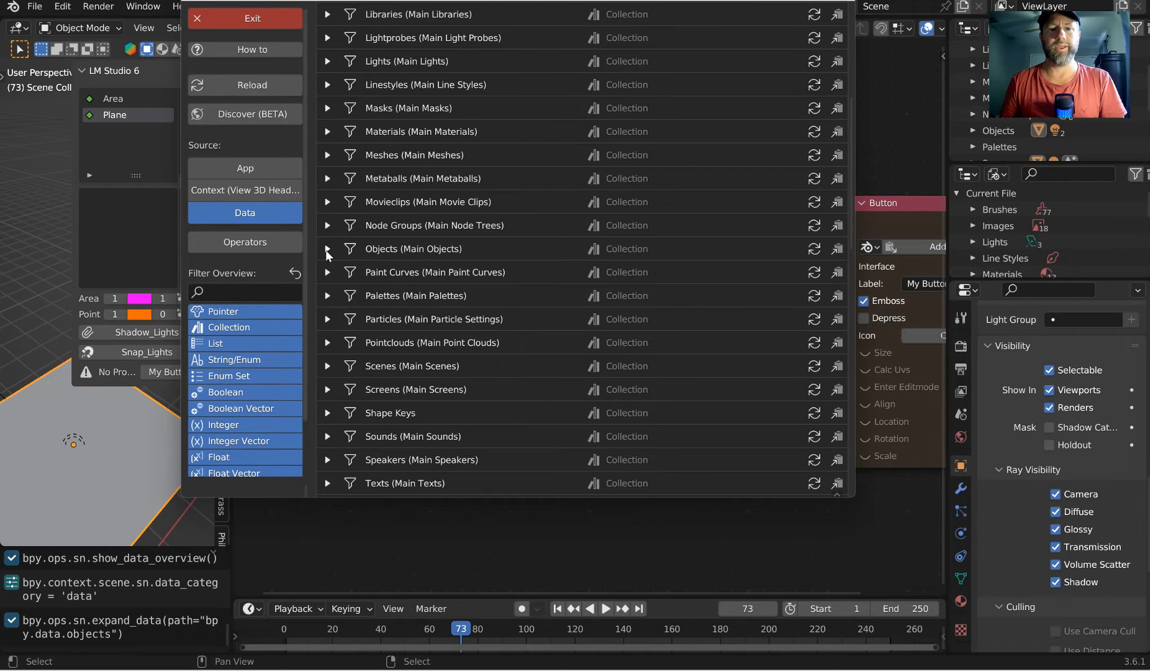
click(327, 249)
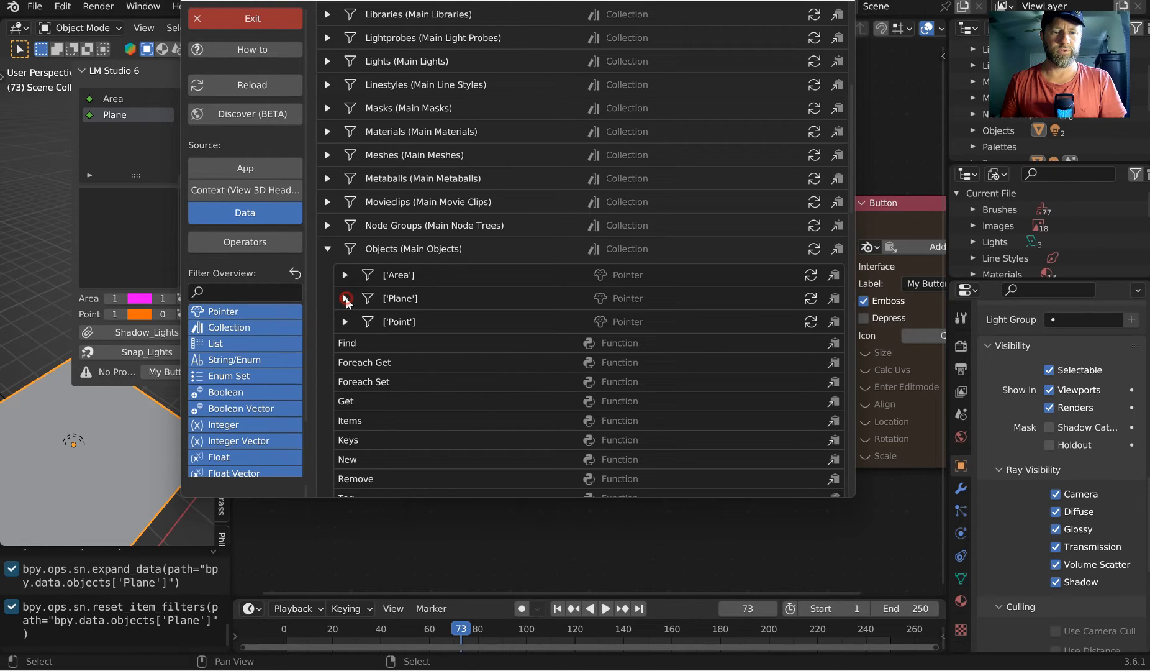
click(345, 298)
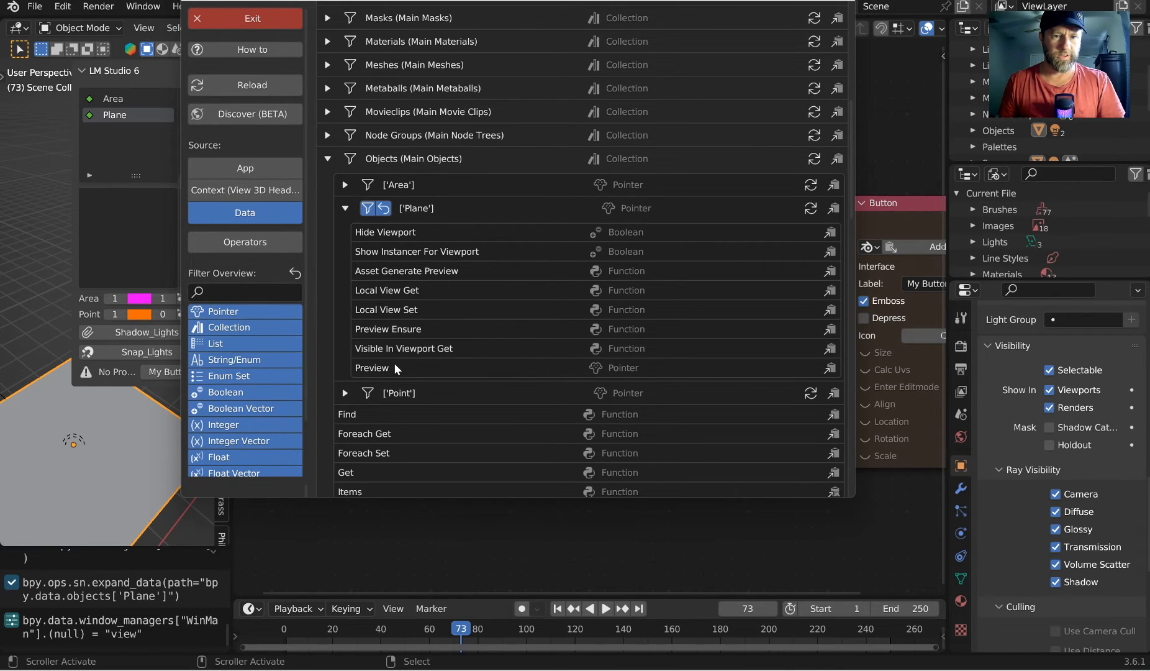
mouse_move(725, 246)
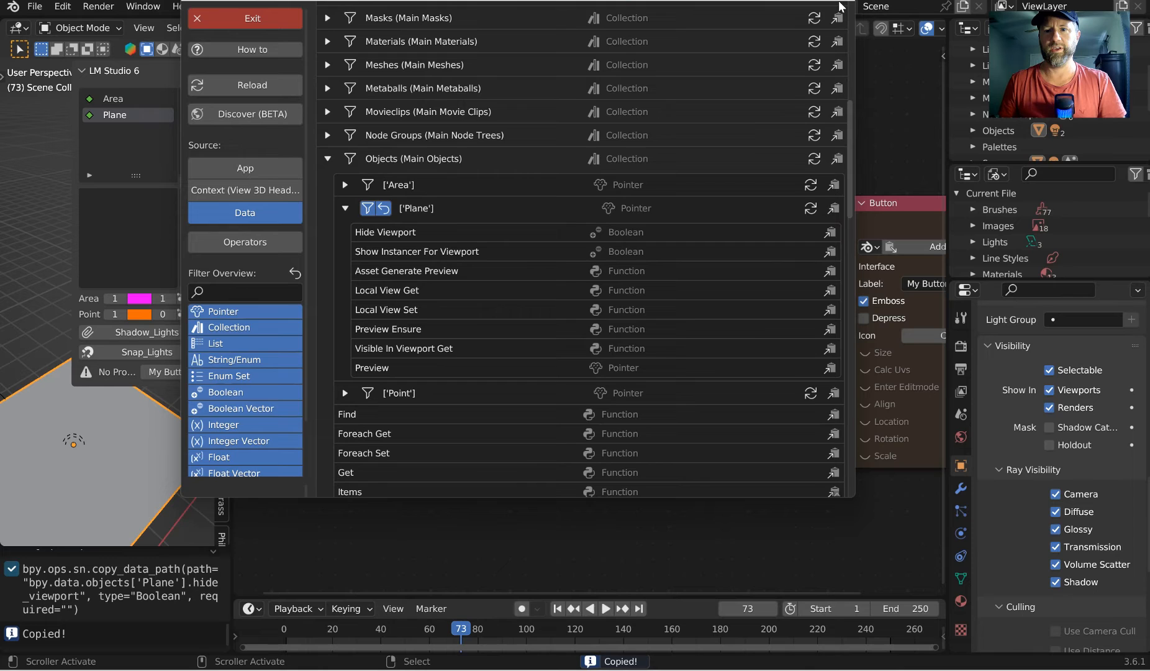
click(252, 17)
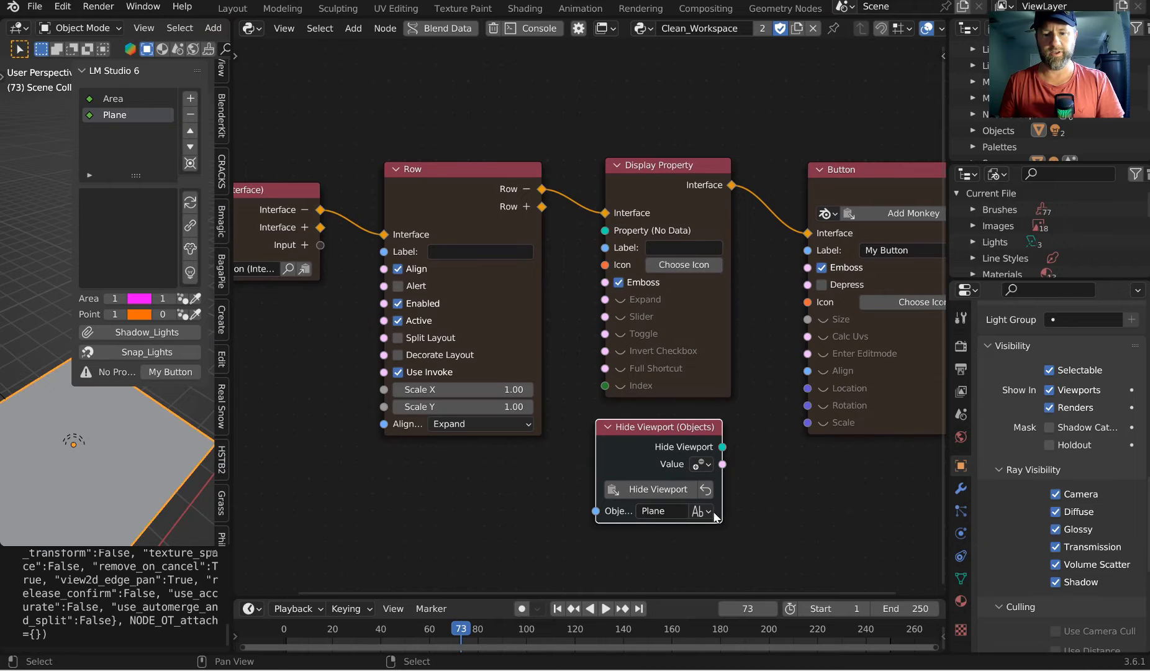
mouse_move(594, 504)
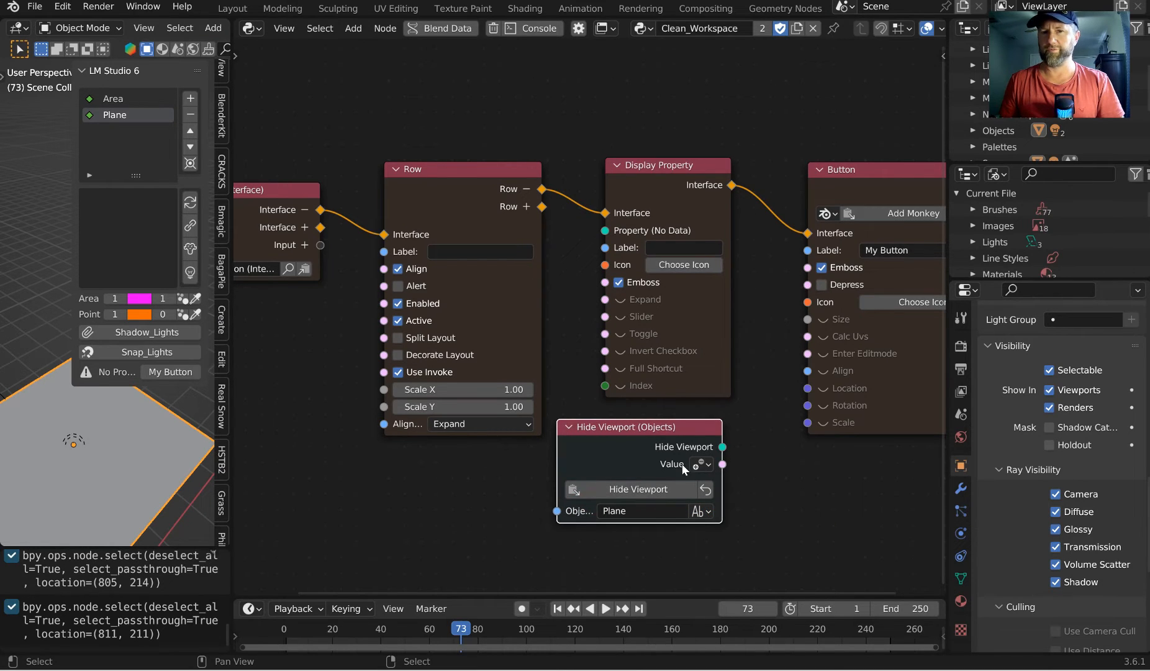
- Set the Hide Viewport node to target the active object and switch off Align on the Row node
click(709, 511)
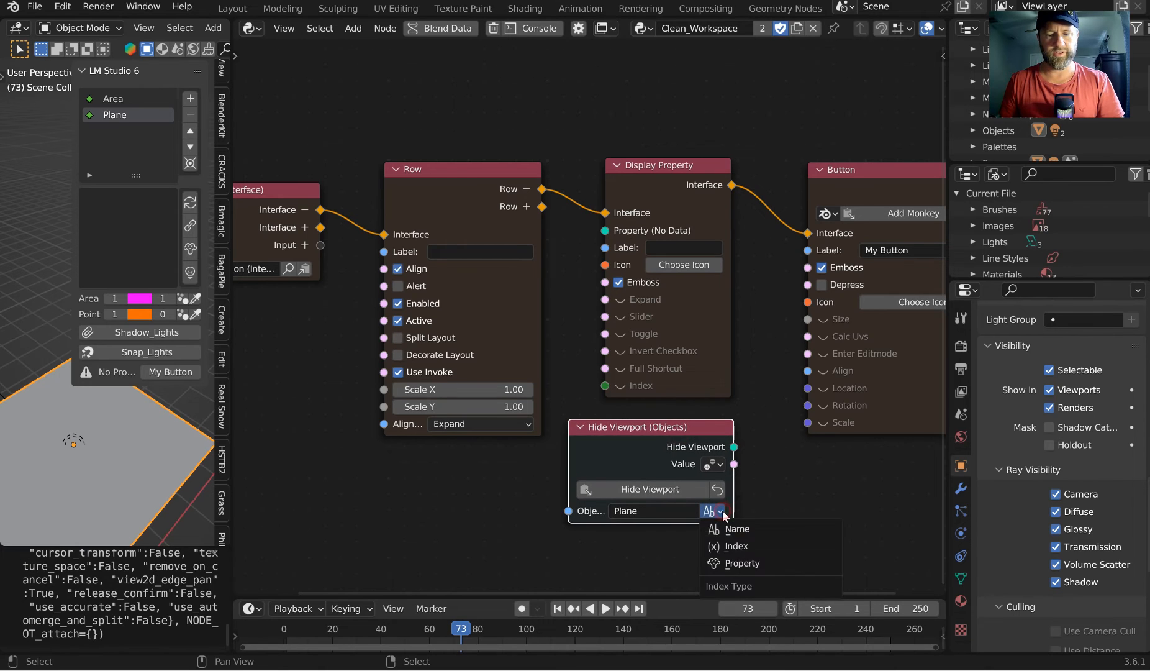
click(743, 562)
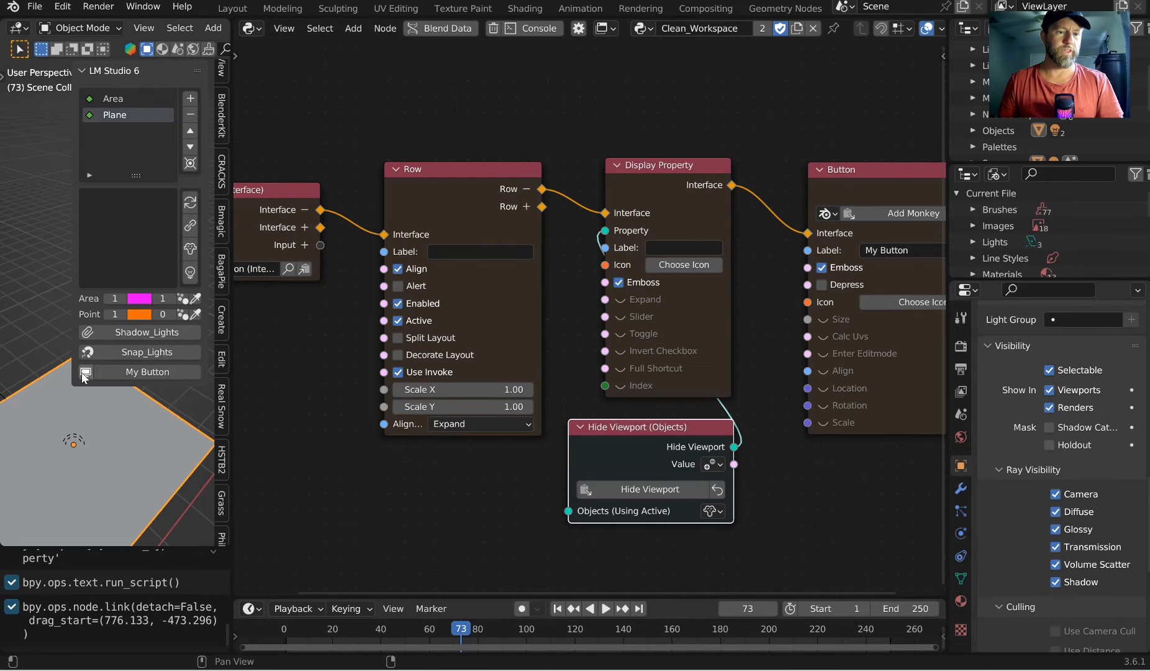
mouse_move(84, 374)
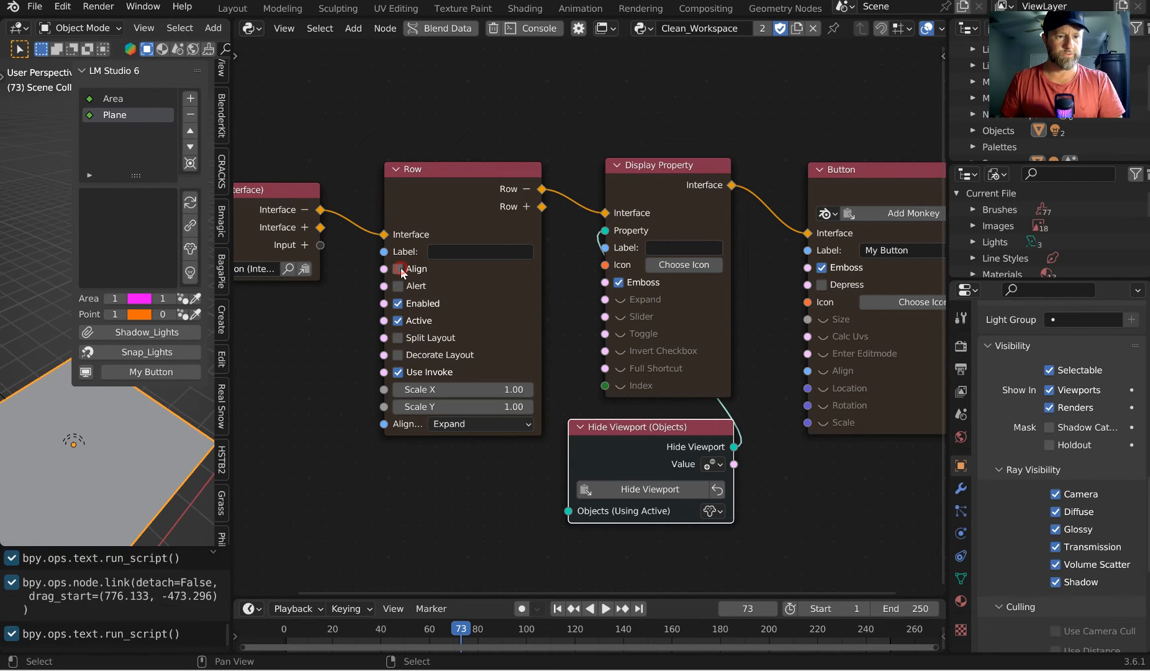
click(398, 268)
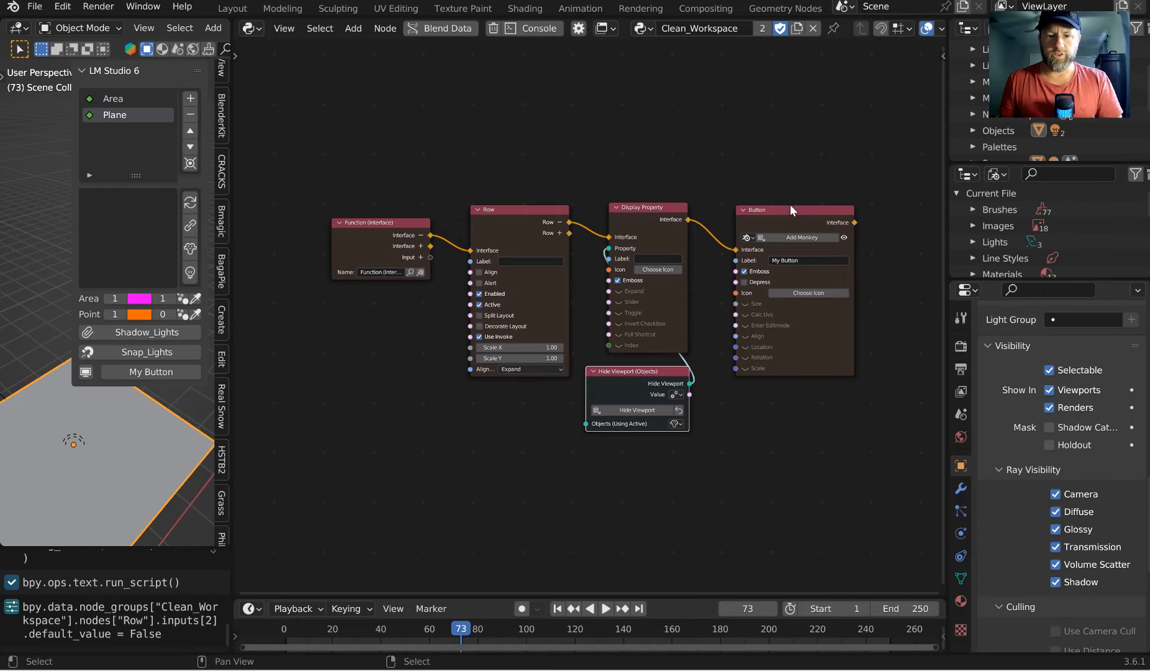
mouse_move(208, 333)
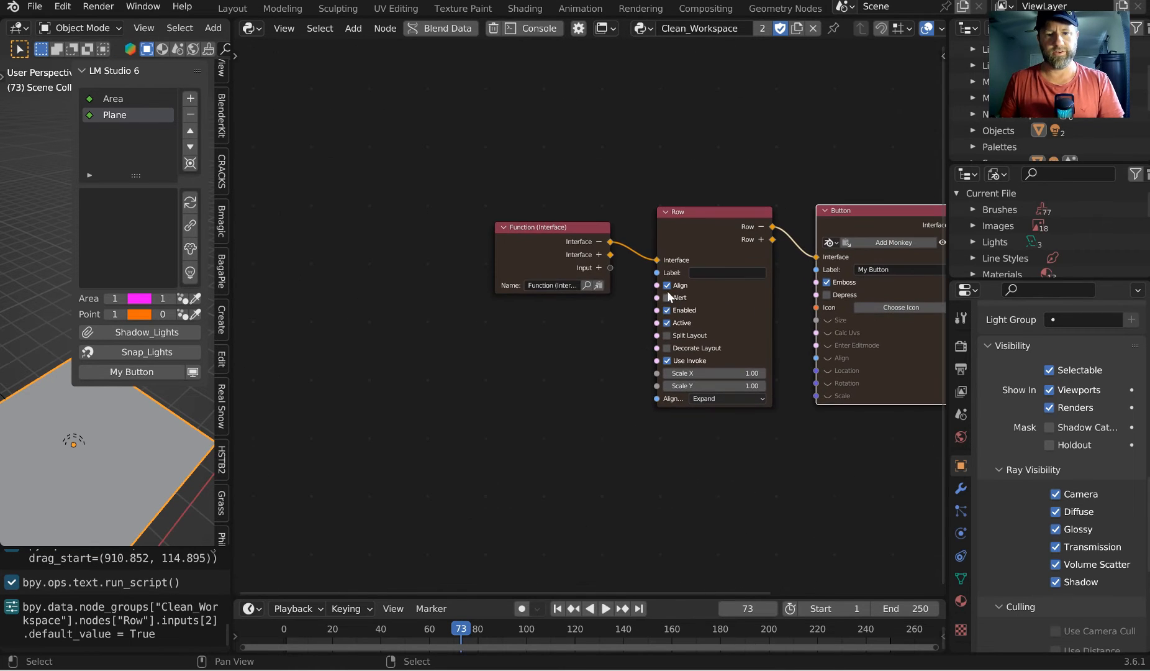
- Move the Function (Interface) node further left on the canvas
drag(553, 228, 355, 228)
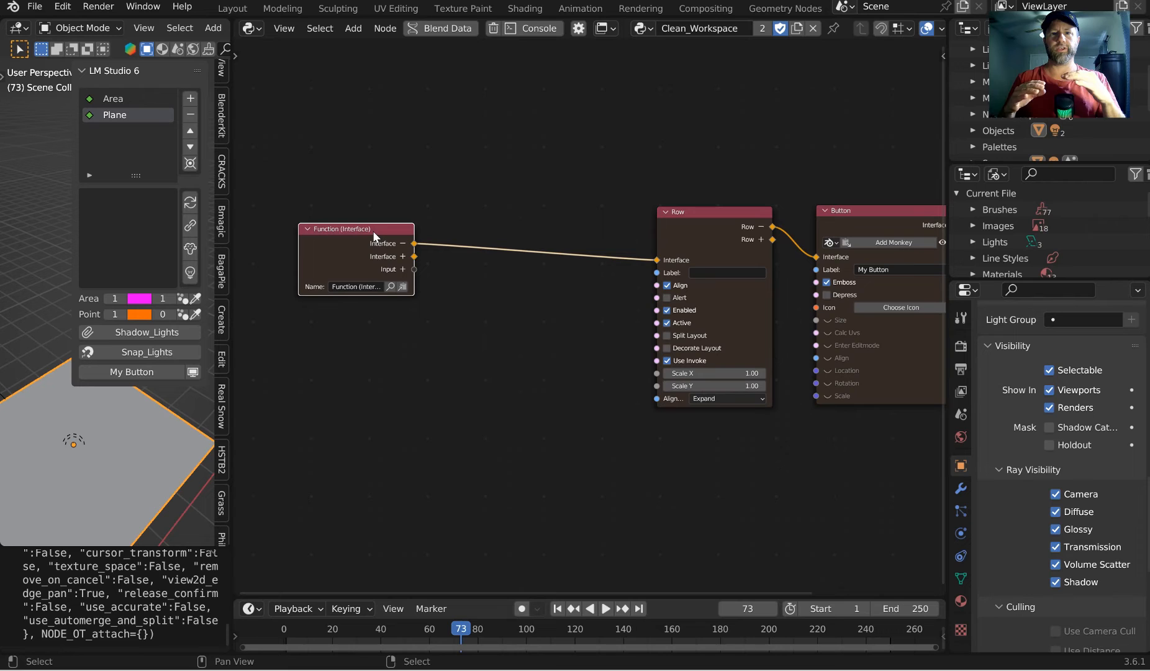
mouse_move(334, 302)
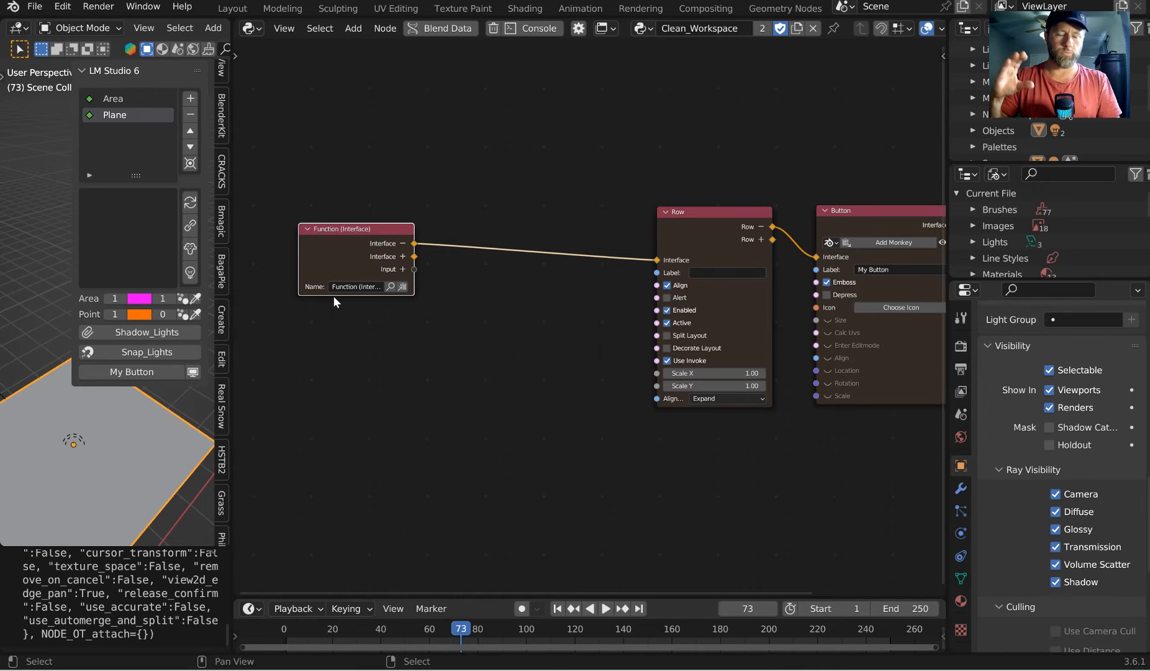
- Add a Box layout node from the 'bo' search between Function and Row
text(bo)
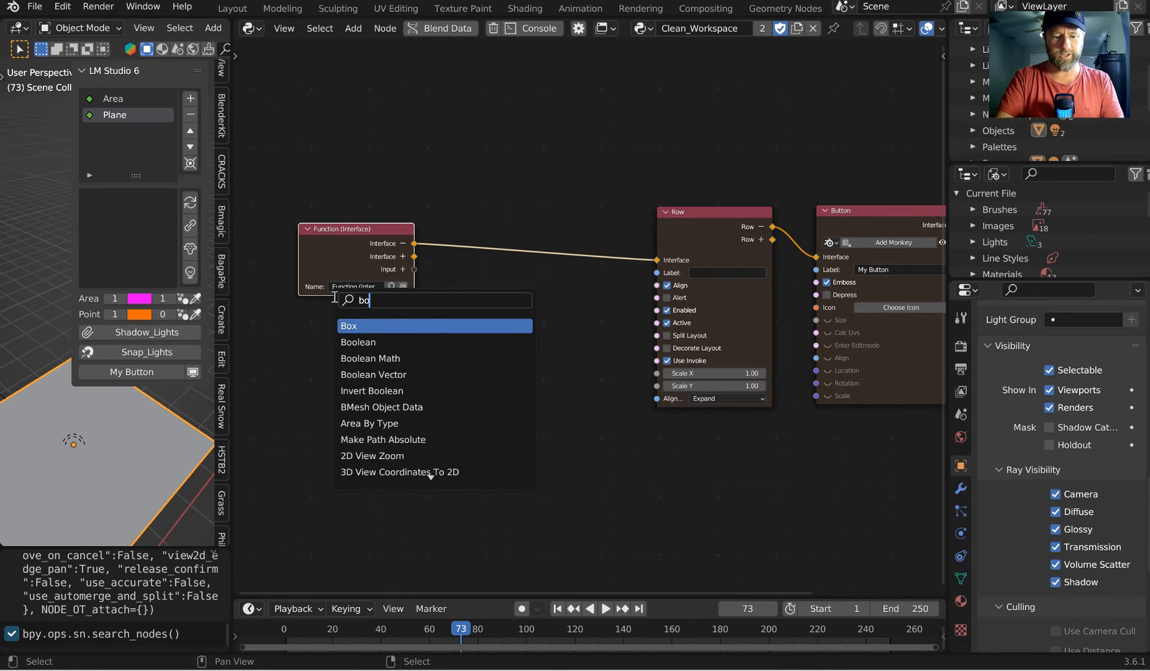
click(349, 326)
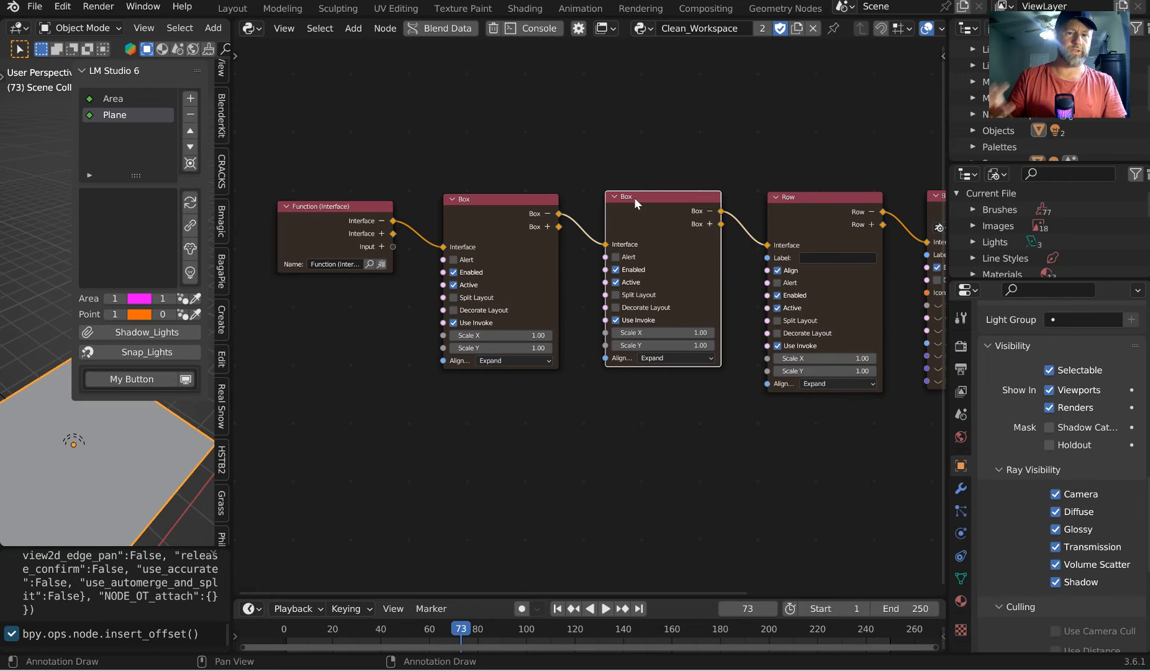
mouse_move(132, 379)
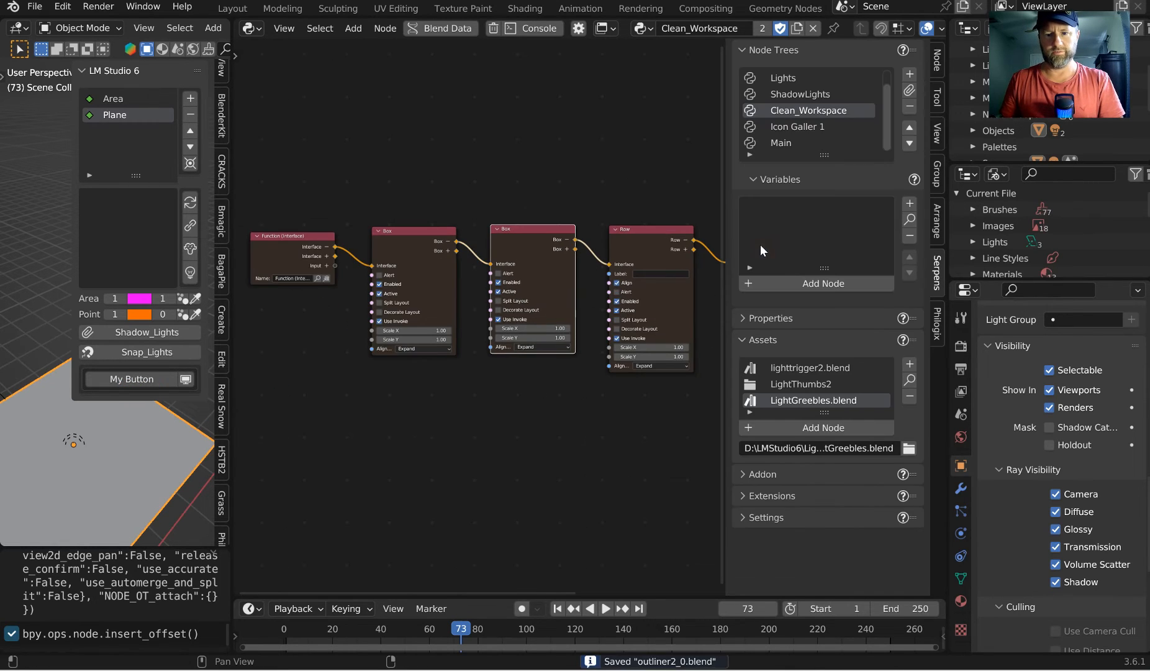
- Switch to the Main node tree in the Serpens Node Trees list
click(780, 143)
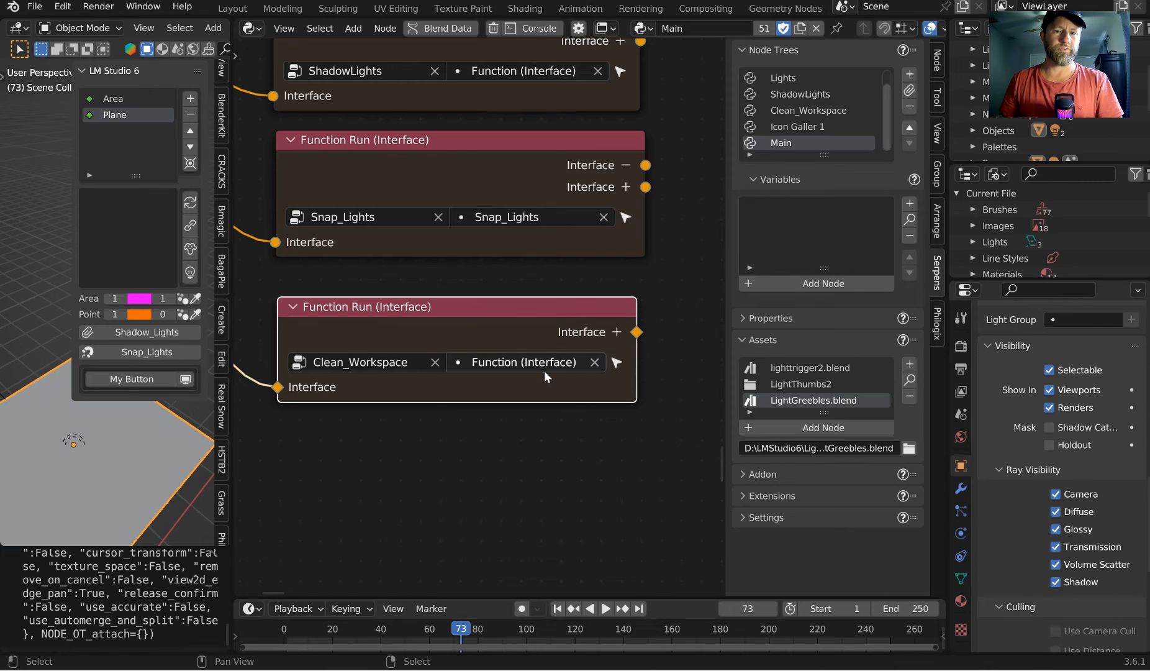
mouse_move(524, 361)
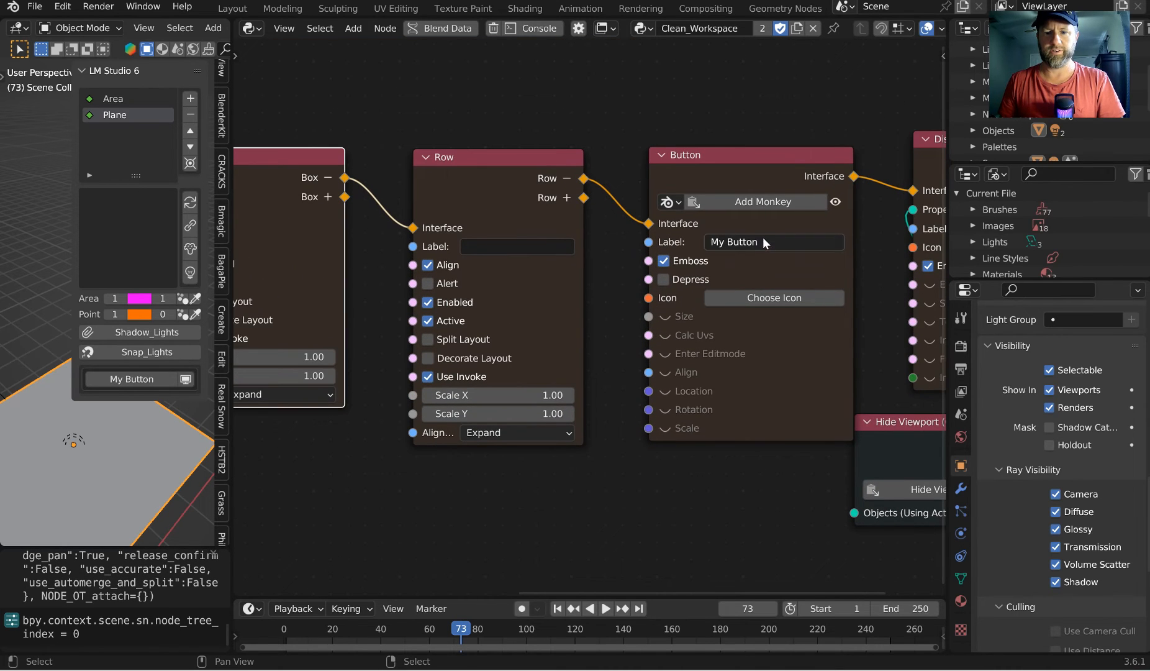
- Label the button 'Amazing Stuff', test that it adds a monkey, and enable its Align input
text(Amazing Stuff)
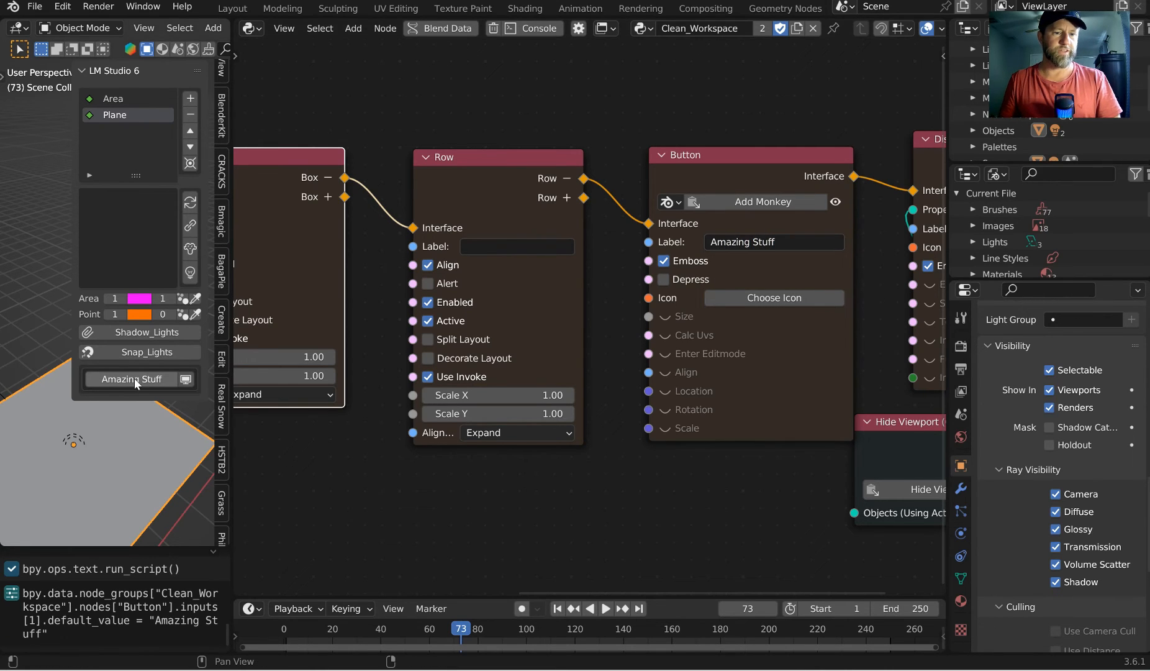
click(136, 379)
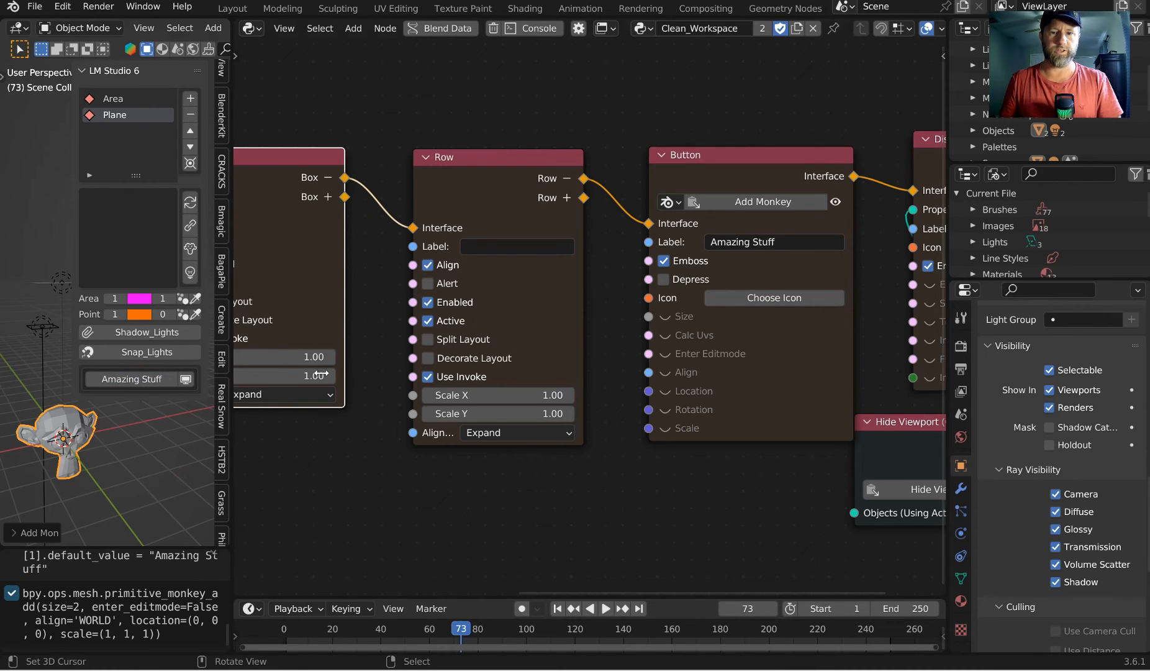
mouse_move(686, 401)
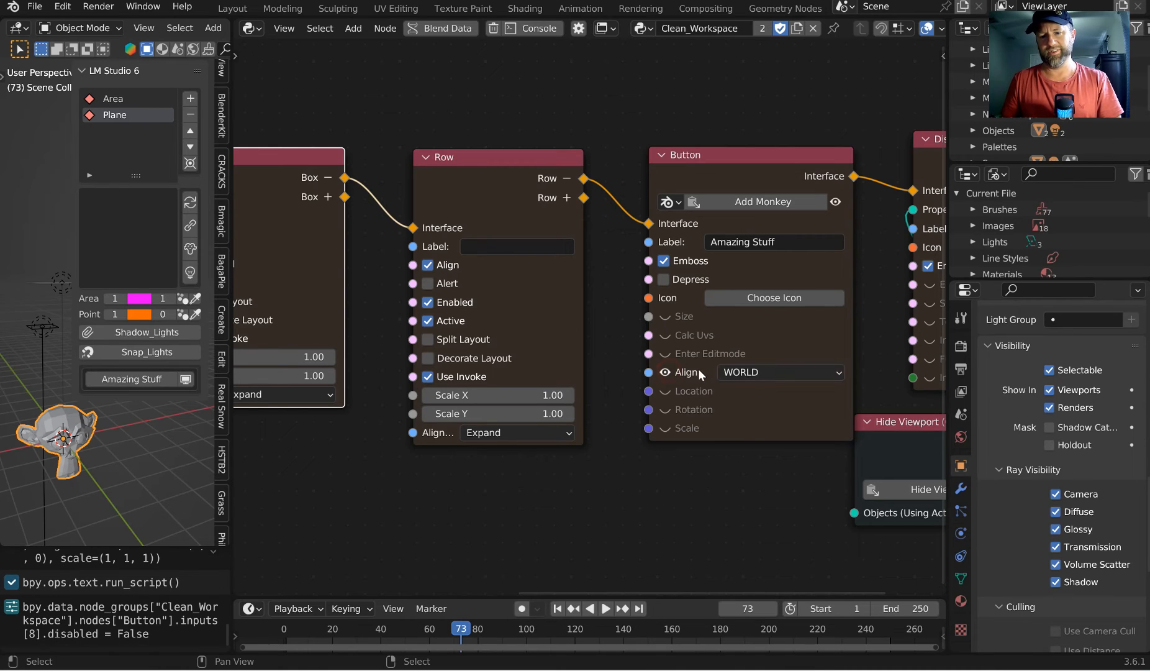
click(781, 373)
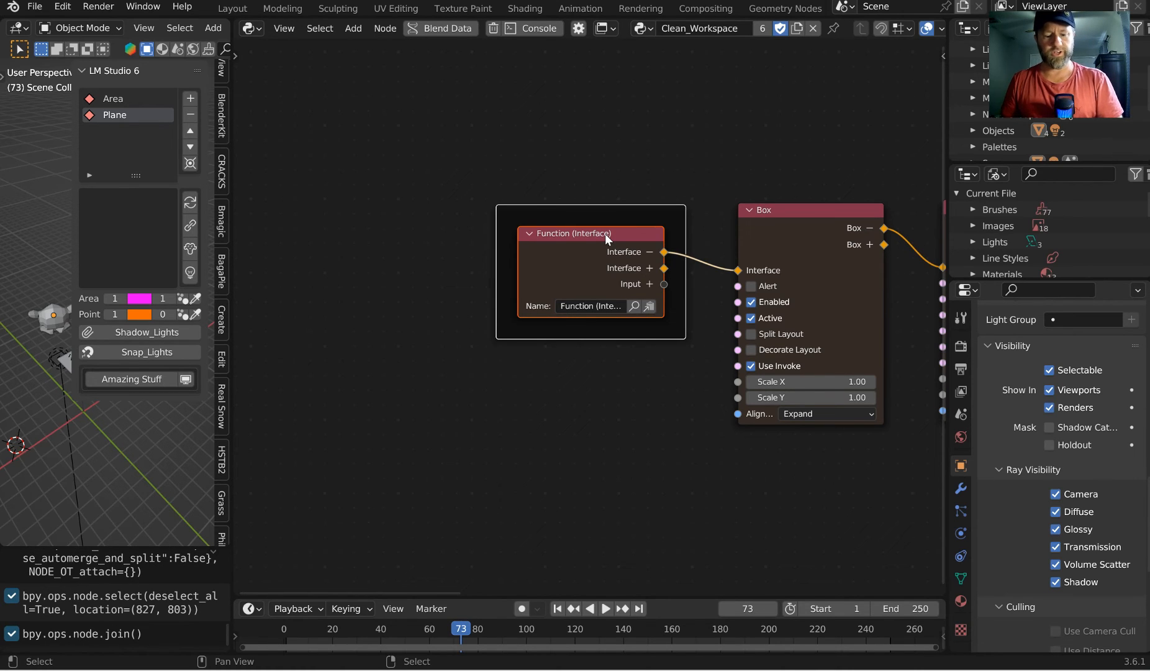
- Give the frame a custom orange colour in its node properties
click(937, 57)
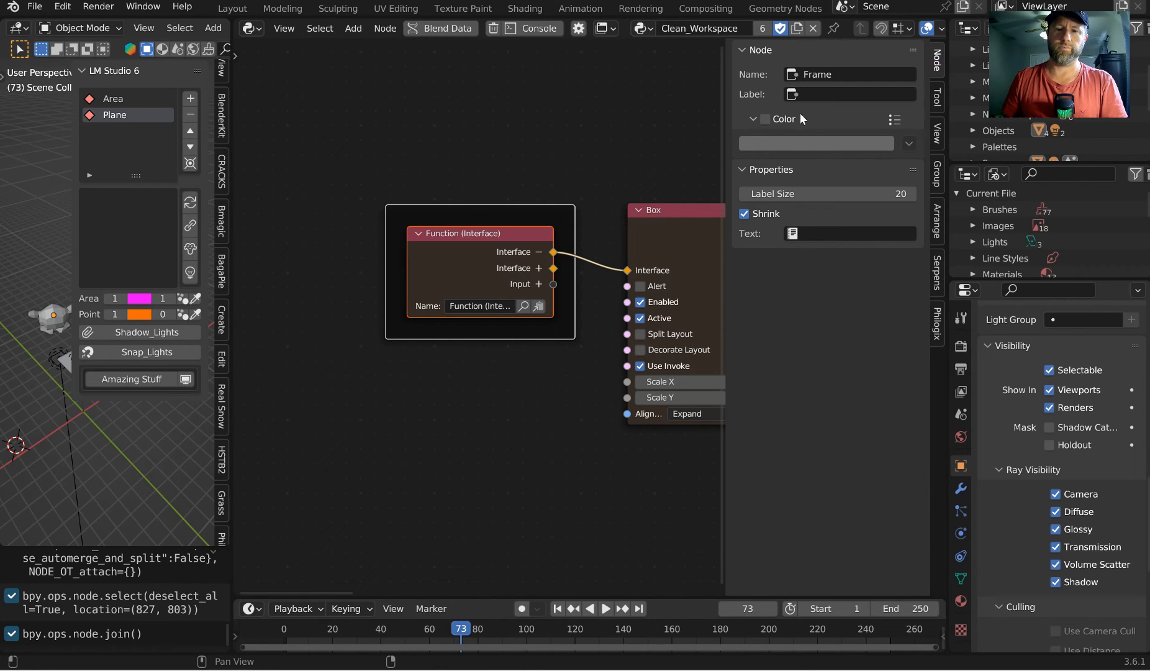
click(765, 119)
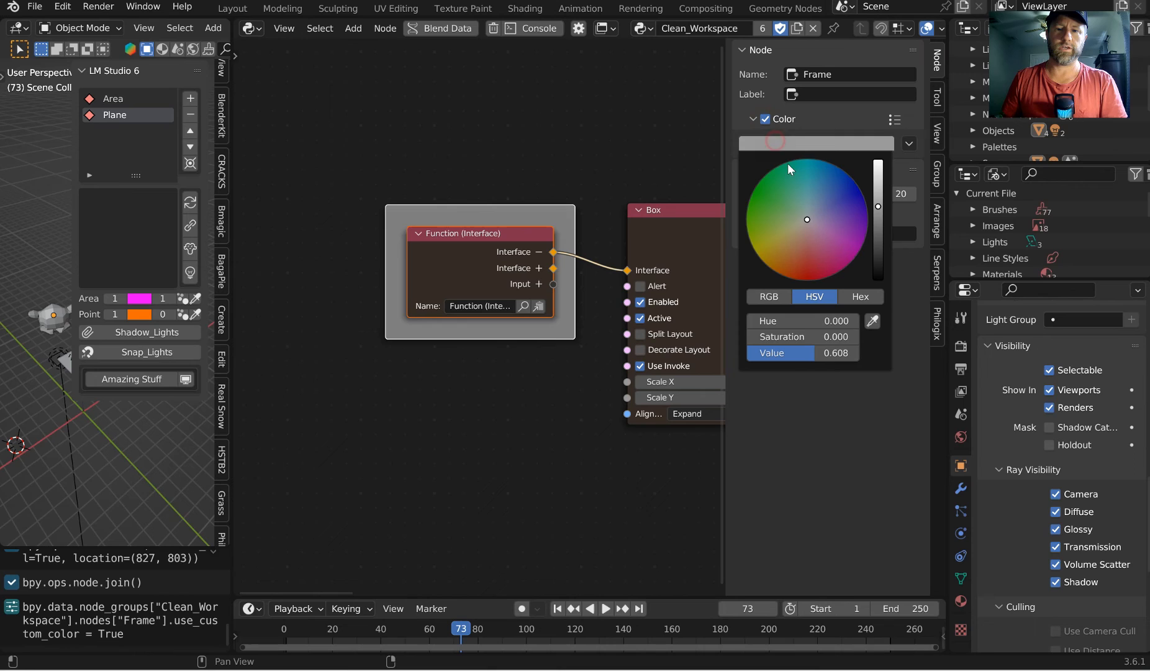
click(865, 236)
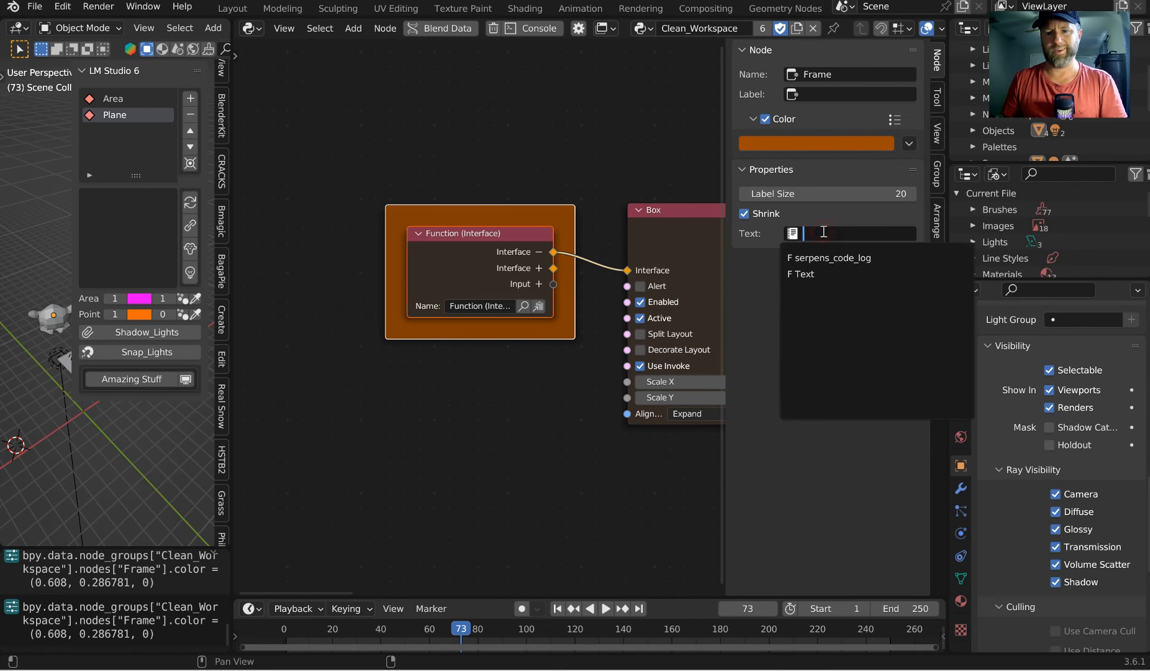
- Label the frame 'New Function' and raise the label size
text(fgsfg)
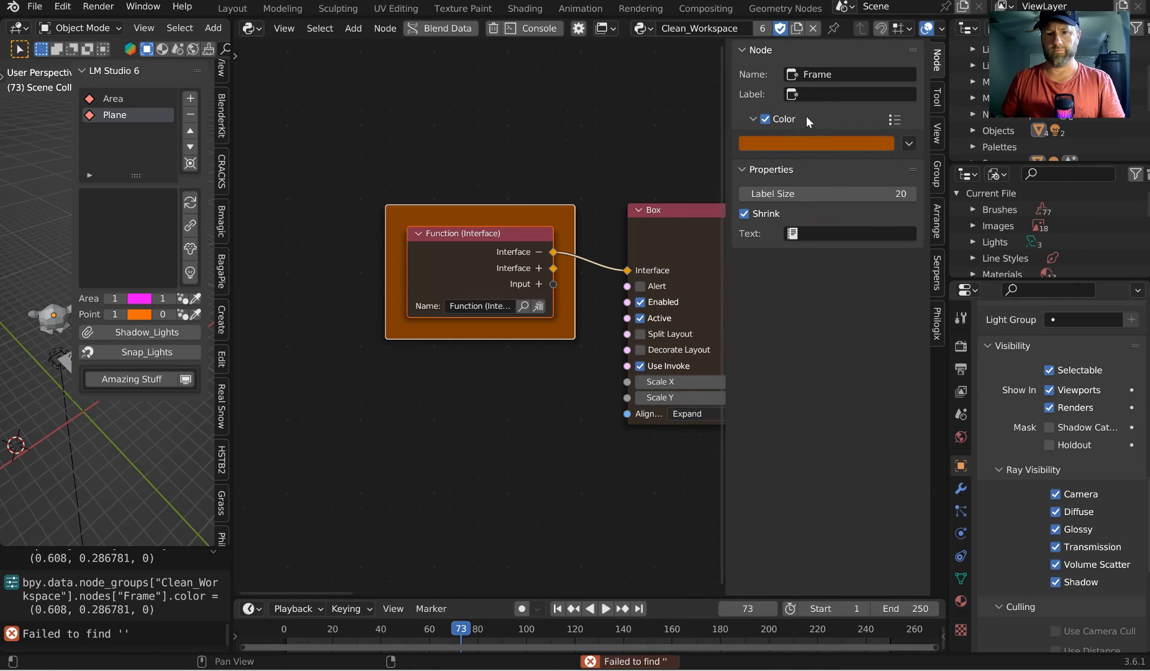
click(850, 95)
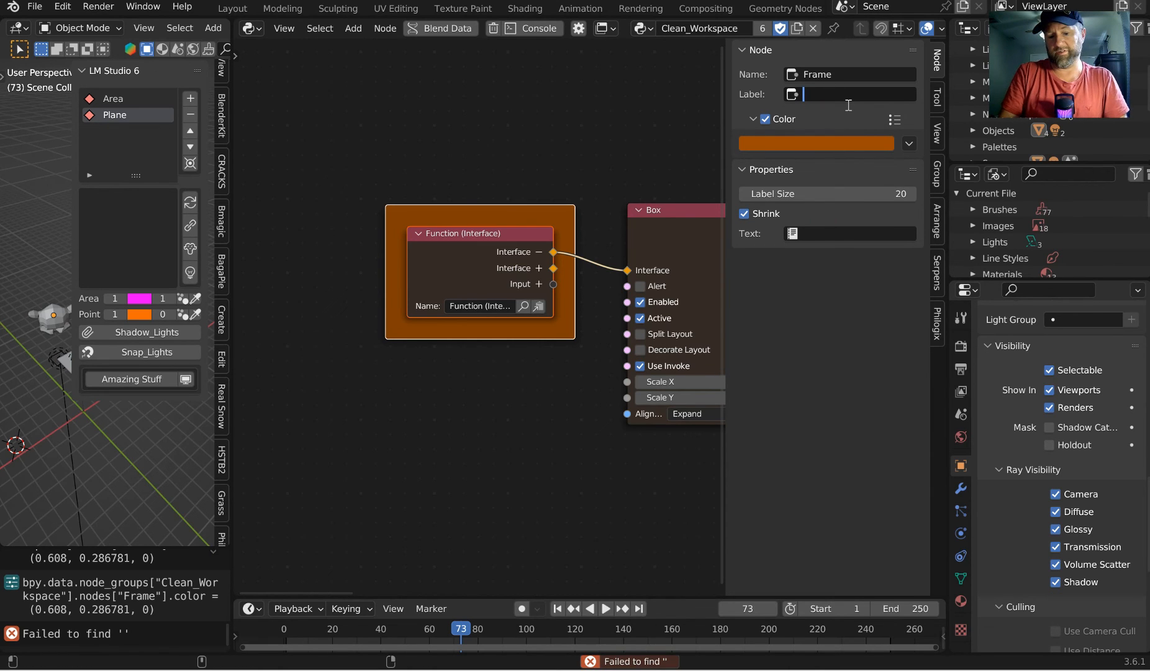
text(New Function)
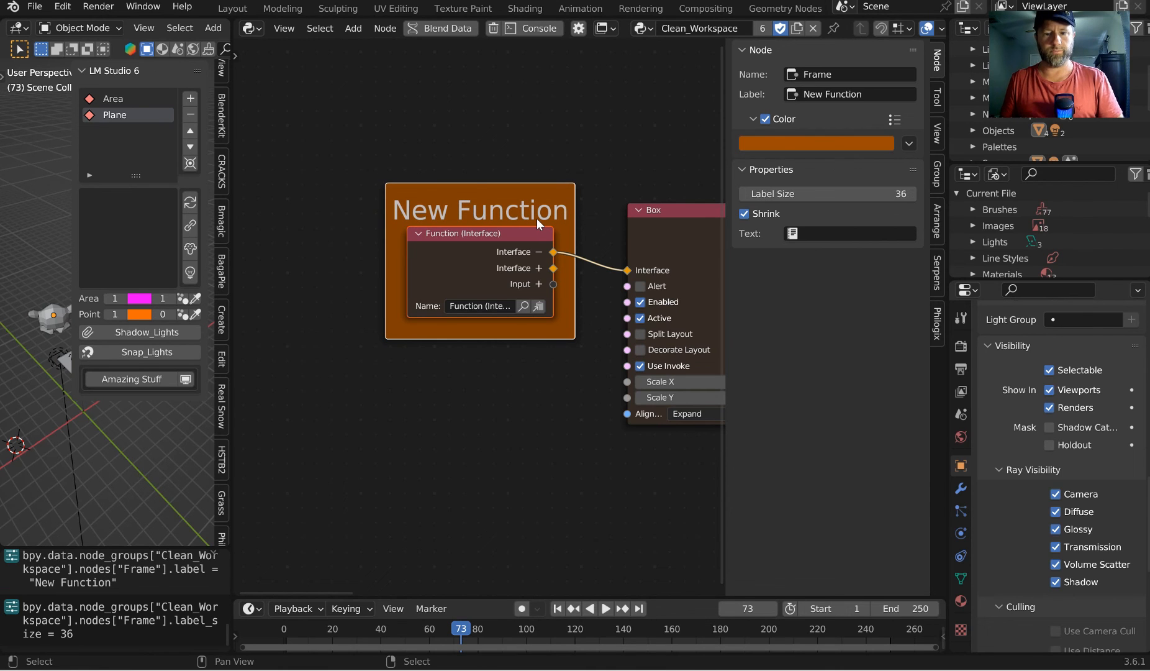
scroll(down, 3)
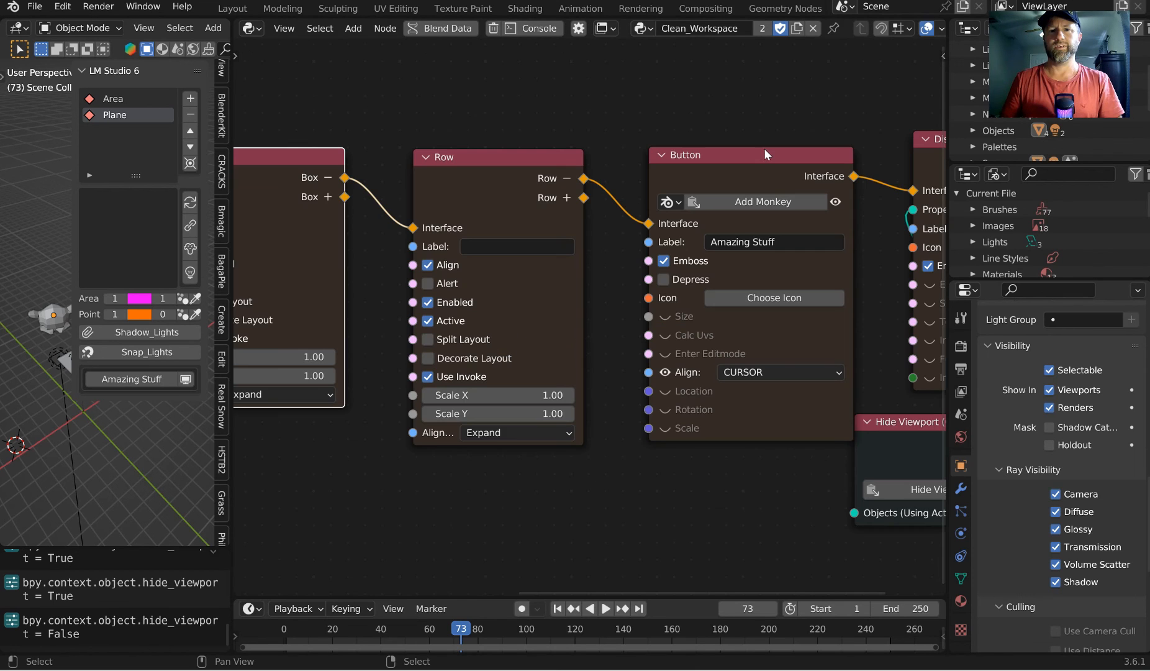
mouse_move(659, 138)
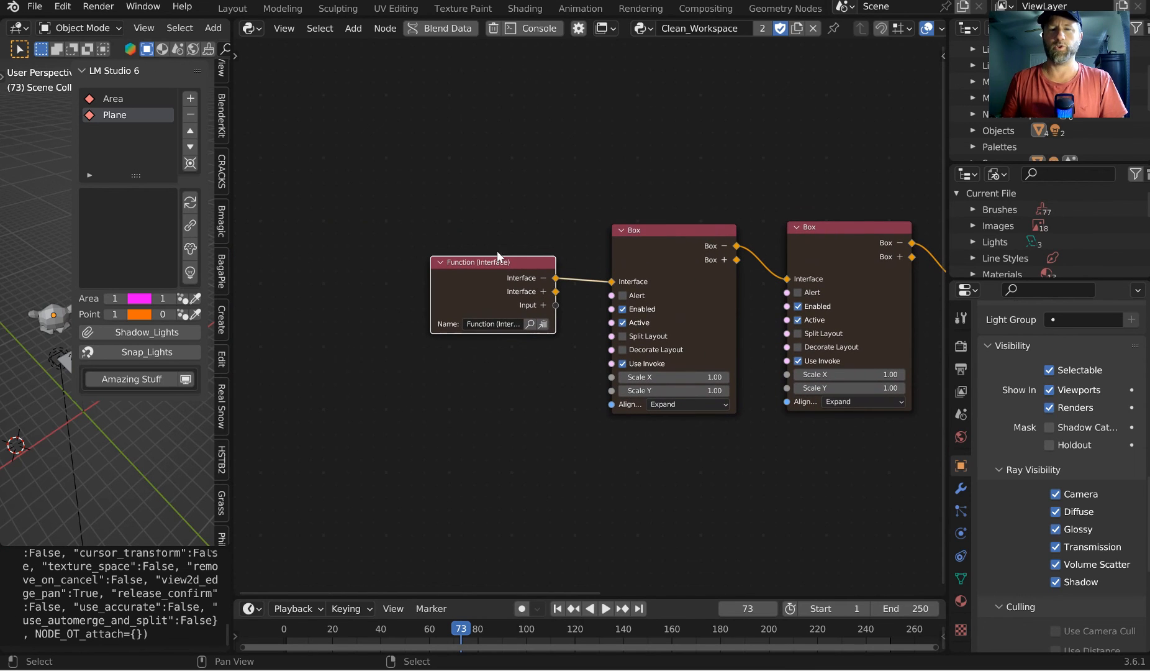
mouse_move(756, 65)
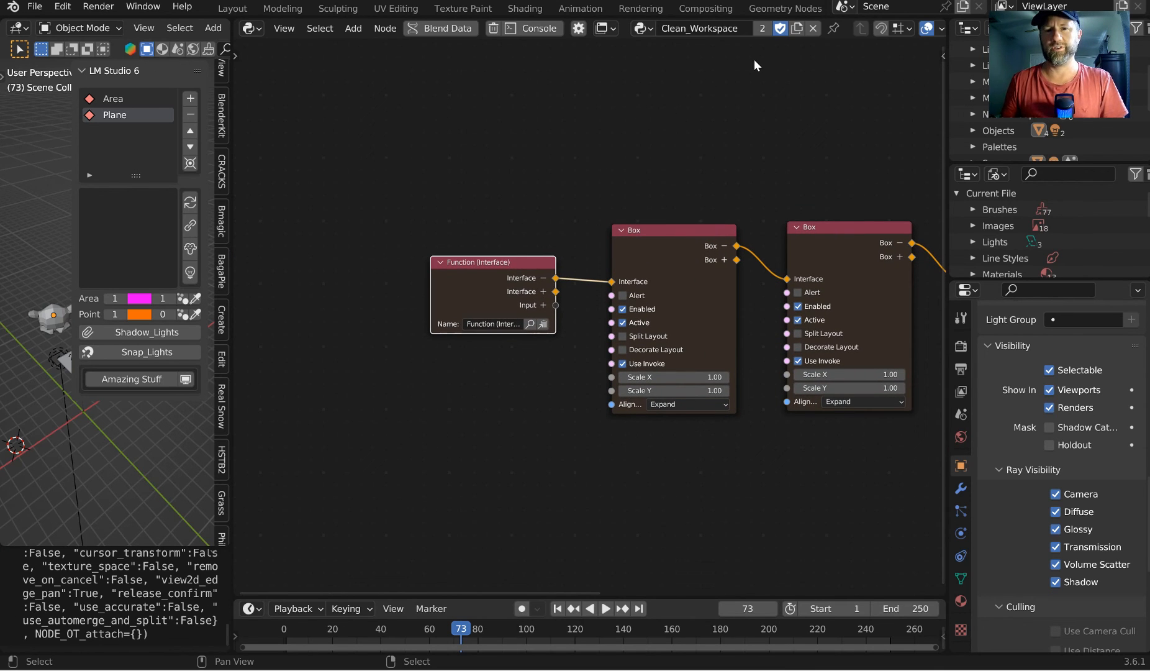